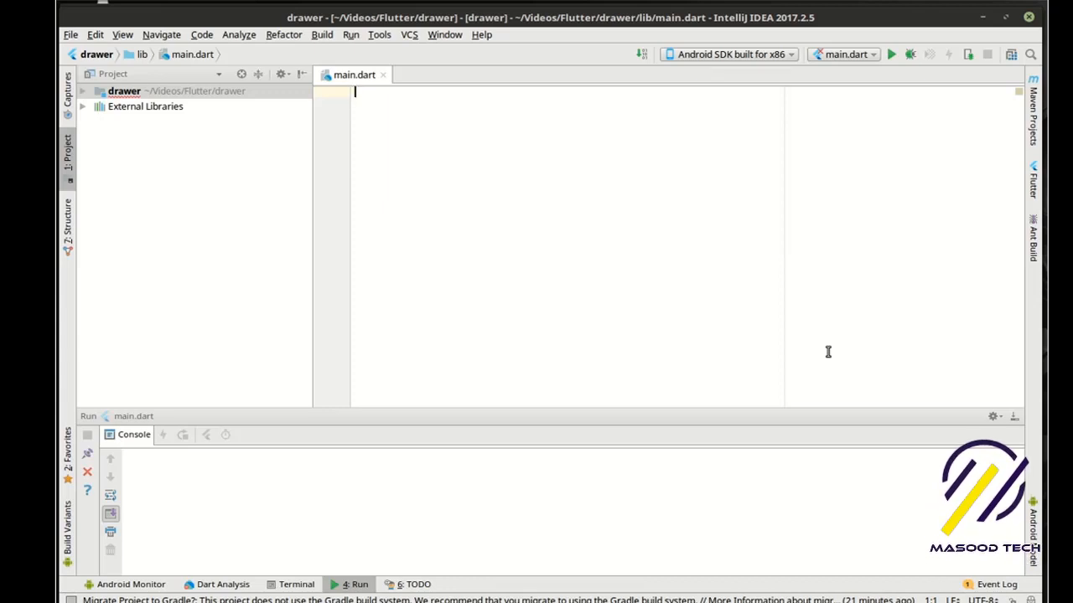
# Add the package:flutter/material.dart import and an empty void main() function below it
pyautogui.write("import '';")
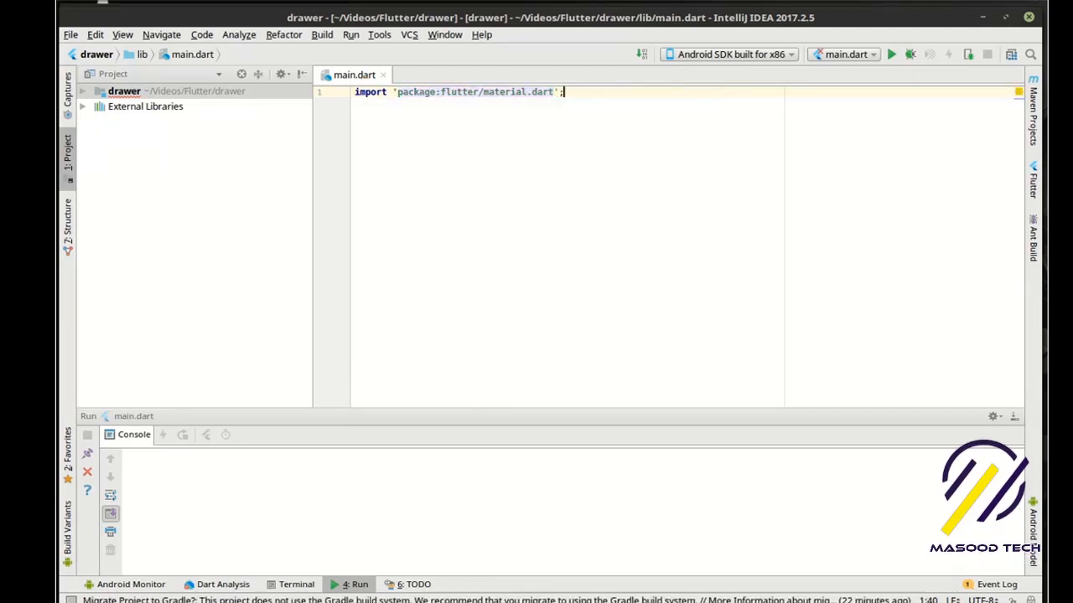
pyautogui.write('main')
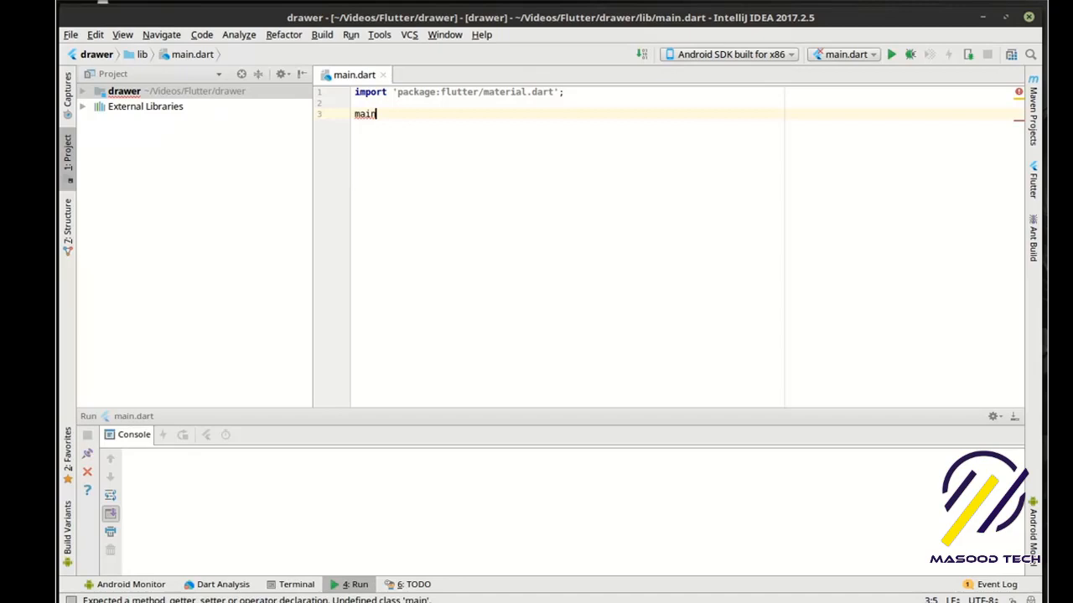
pyautogui.write('void')
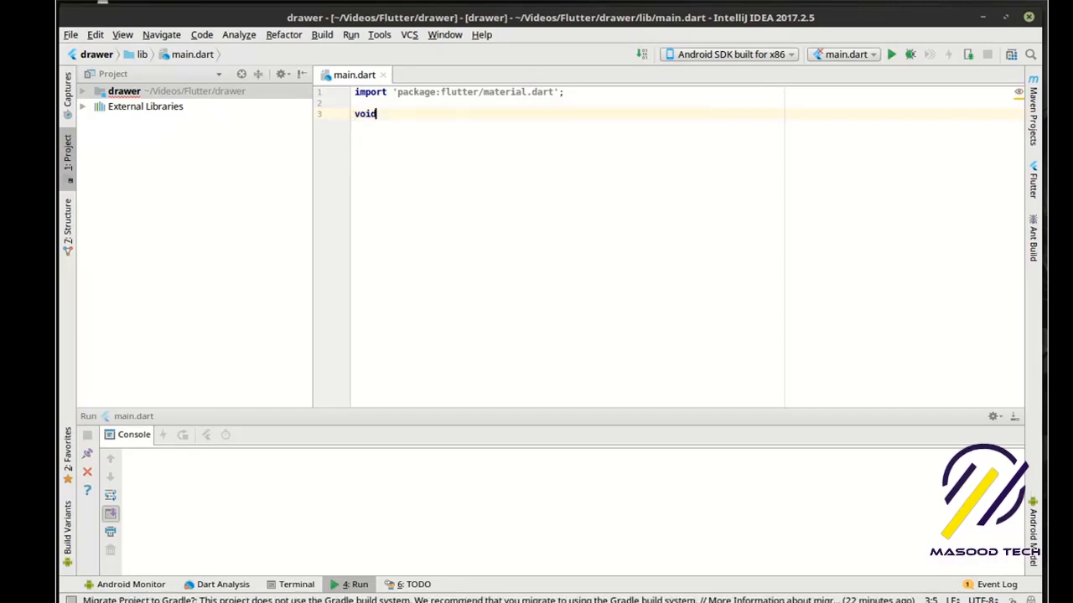
pyautogui.write('main()')
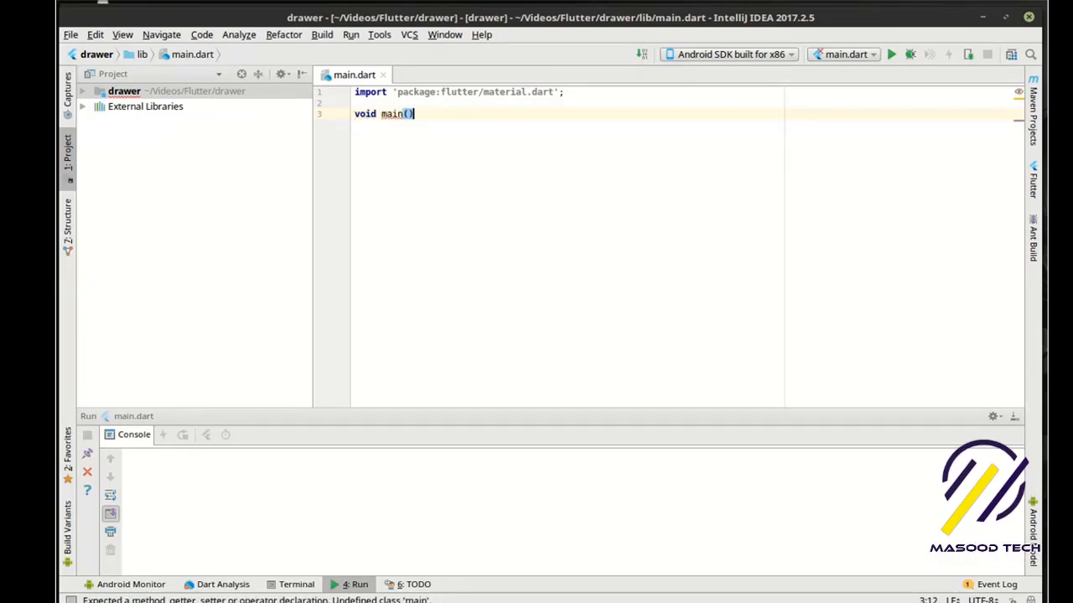
pyautogui.write('{')
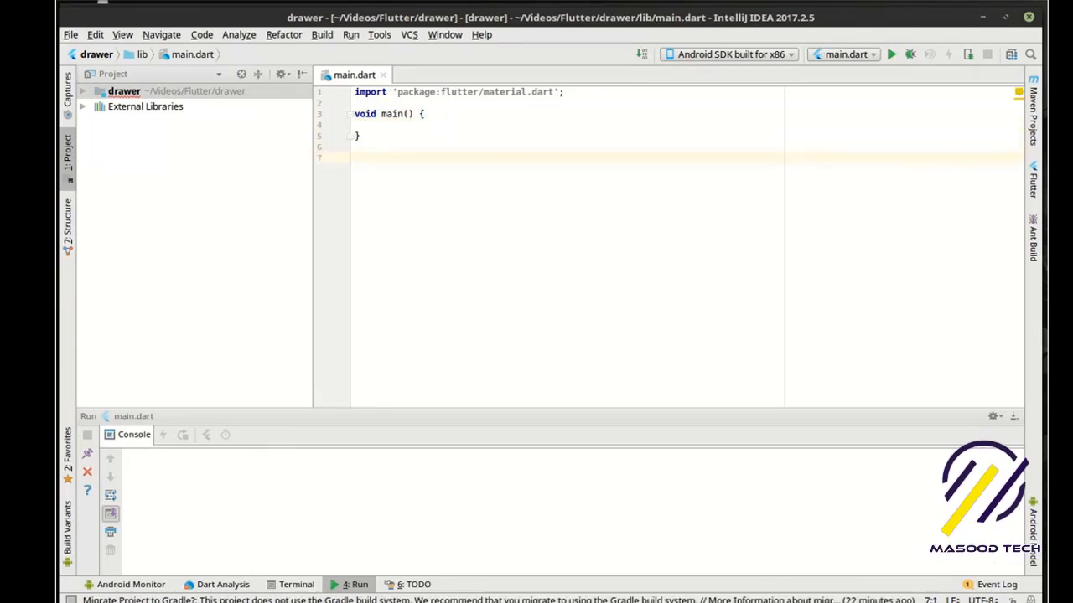
# Type draft MyApp and _State class lines, then remove them so only main remains
pyautogui.write('class')
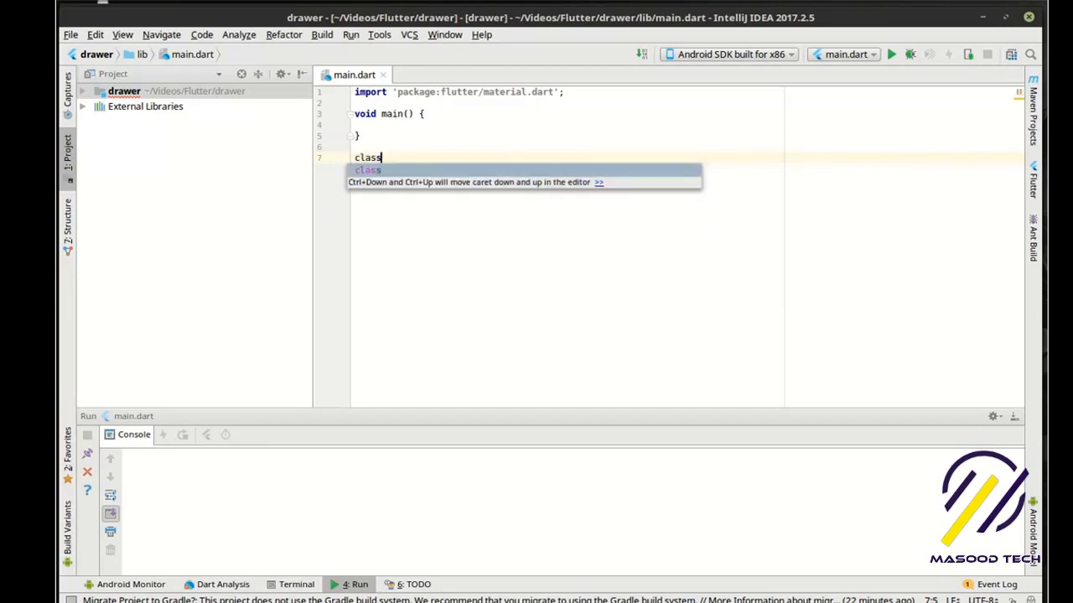
pyautogui.write('My')
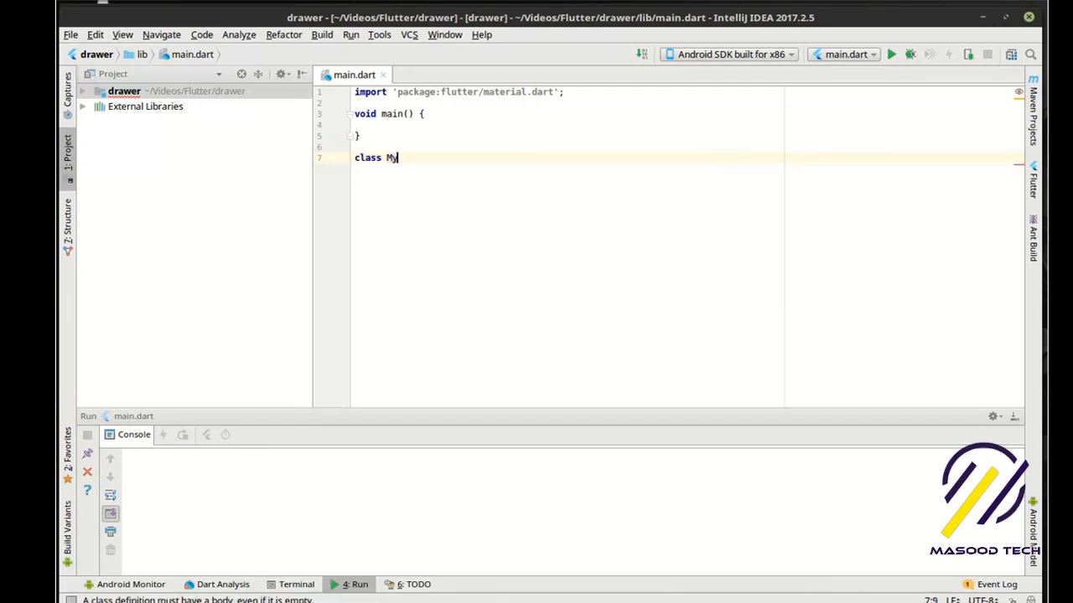
pyautogui.write('App_extends StatefulWidget')
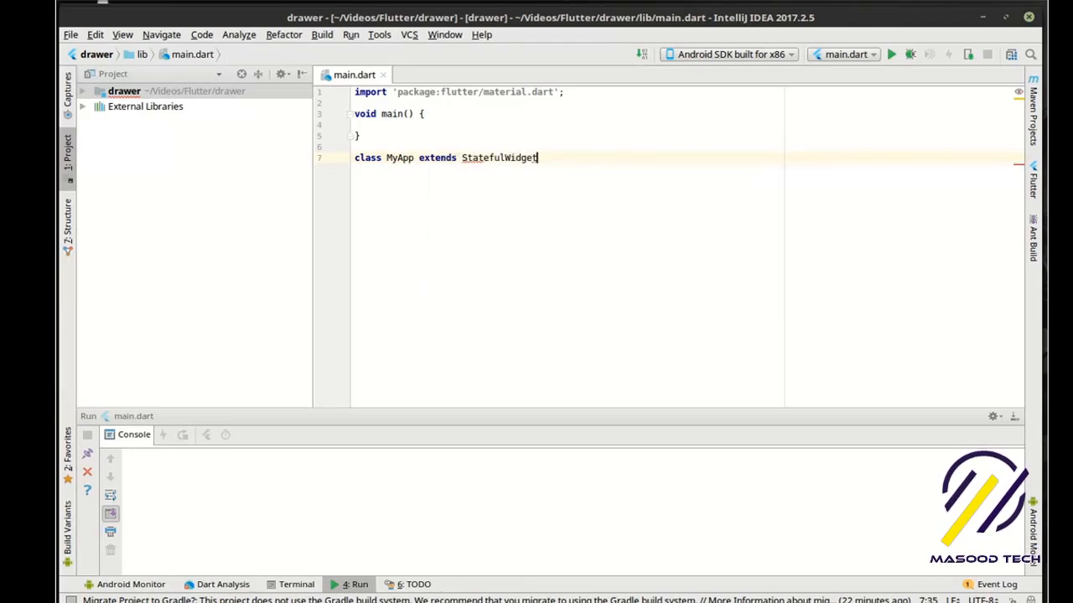
pyautogui.write('{')
pyautogui.write('class')
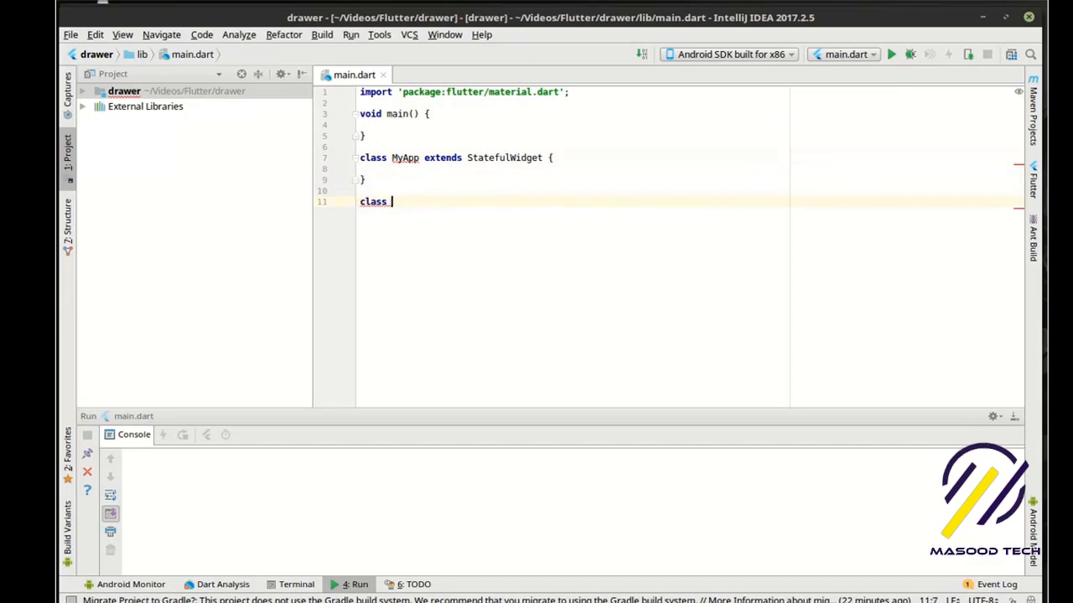
pyautogui.write('_State')
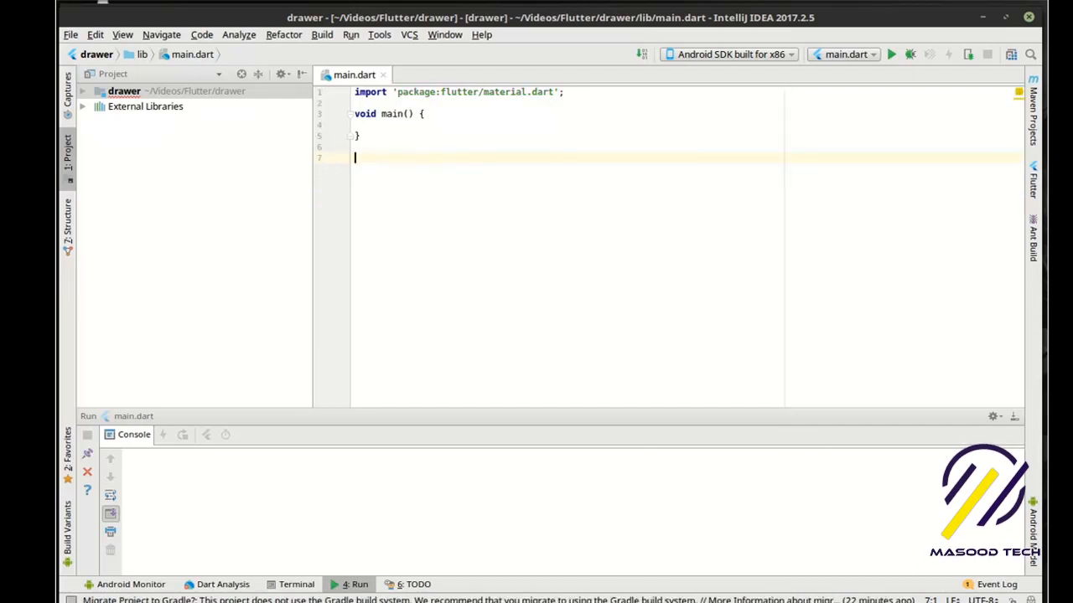
# Type 's' below main to bring up the Flutter New Stateful widget template
pyautogui.write('s')
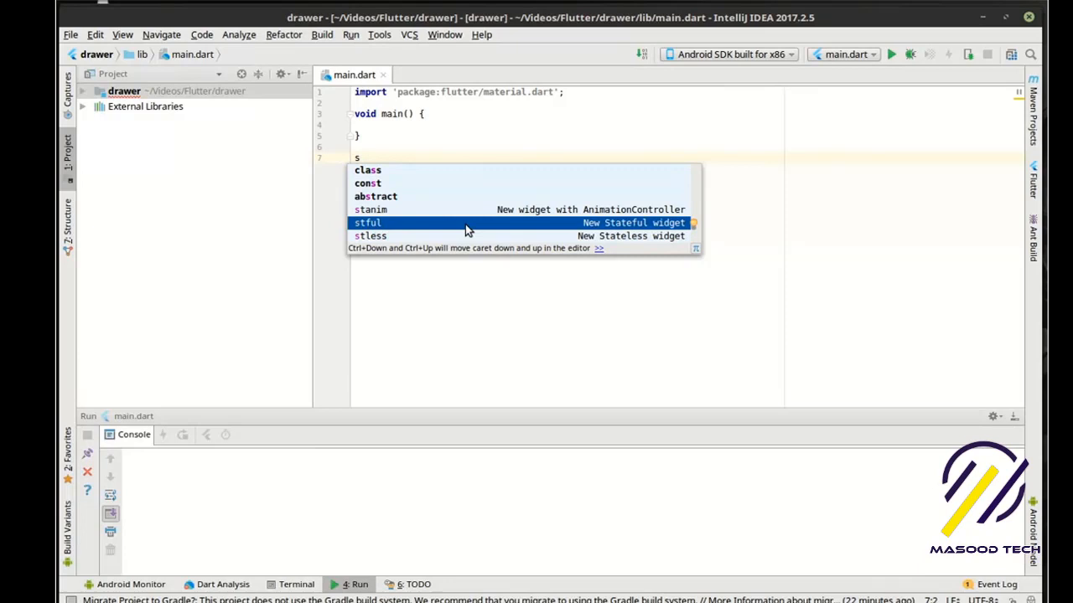
pyautogui.moveTo(461, 228)
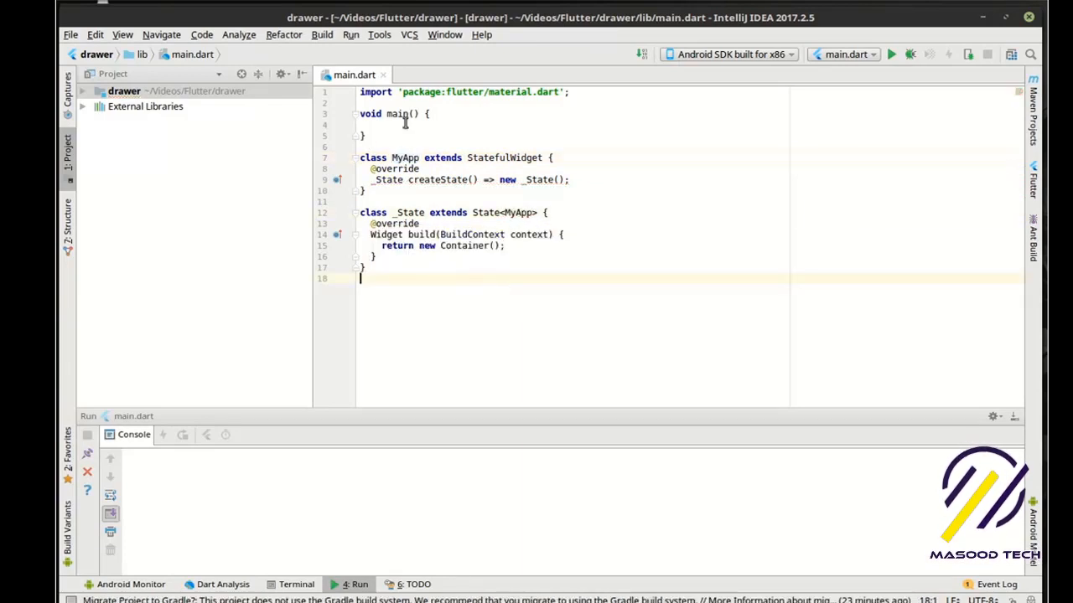
# Make main call runApp(new MaterialApp(home: new MyApp())) and clear the returned Container
pyautogui.write('run')
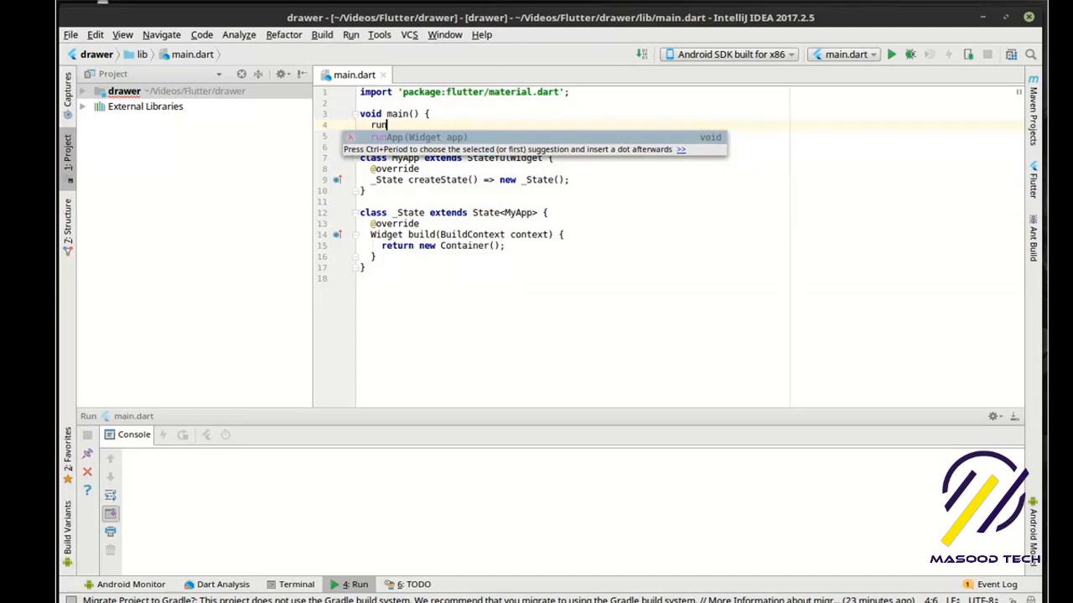
pyautogui.write('App(app);')
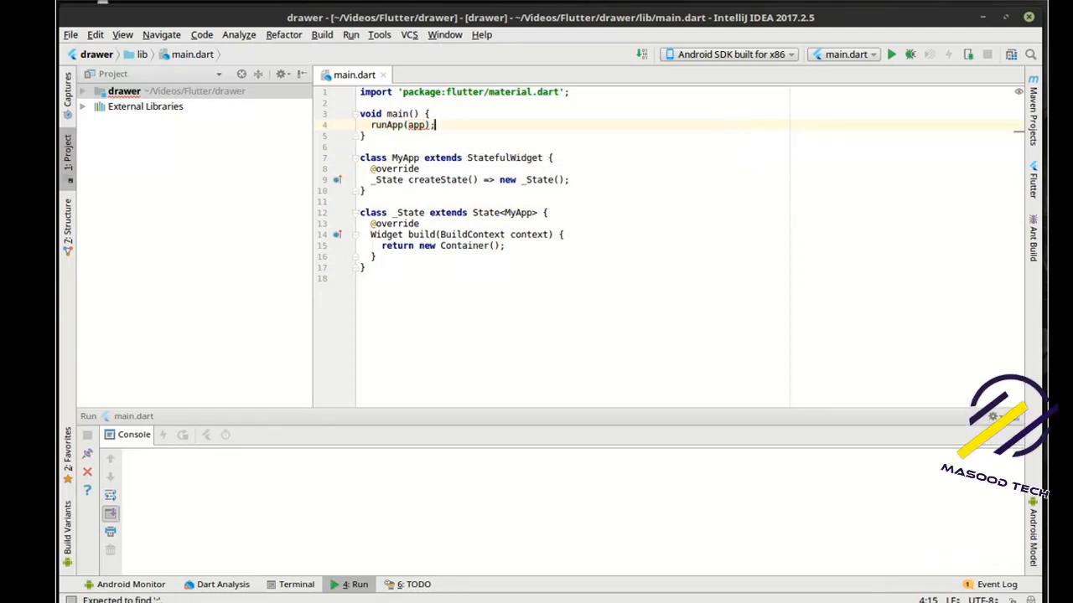
pyautogui.press('BackSpace')
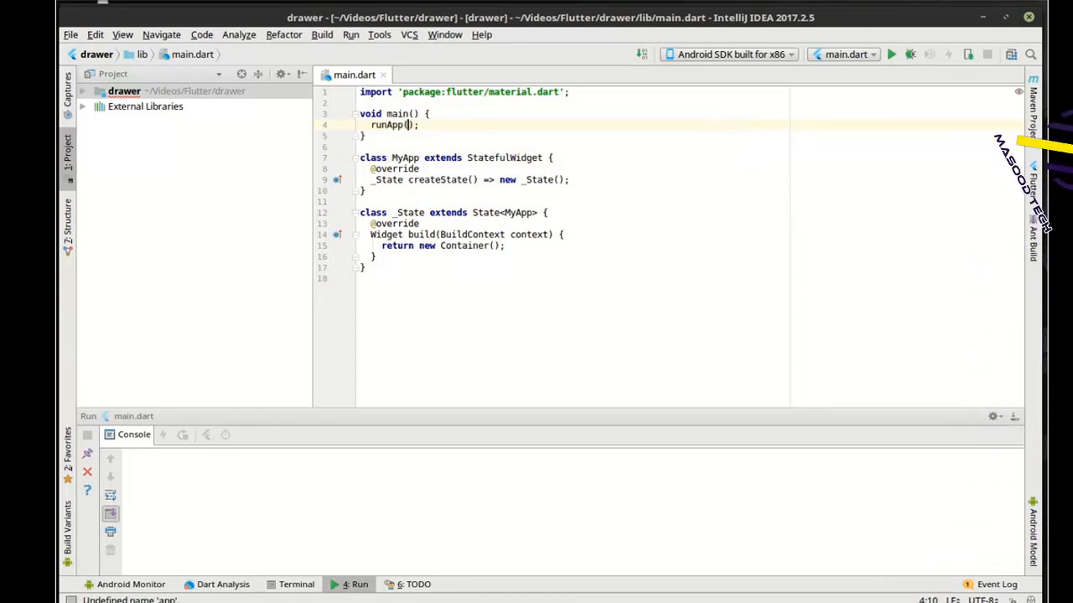
pyautogui.write('new MaterialApp()')
pyautogui.write('home: ,')
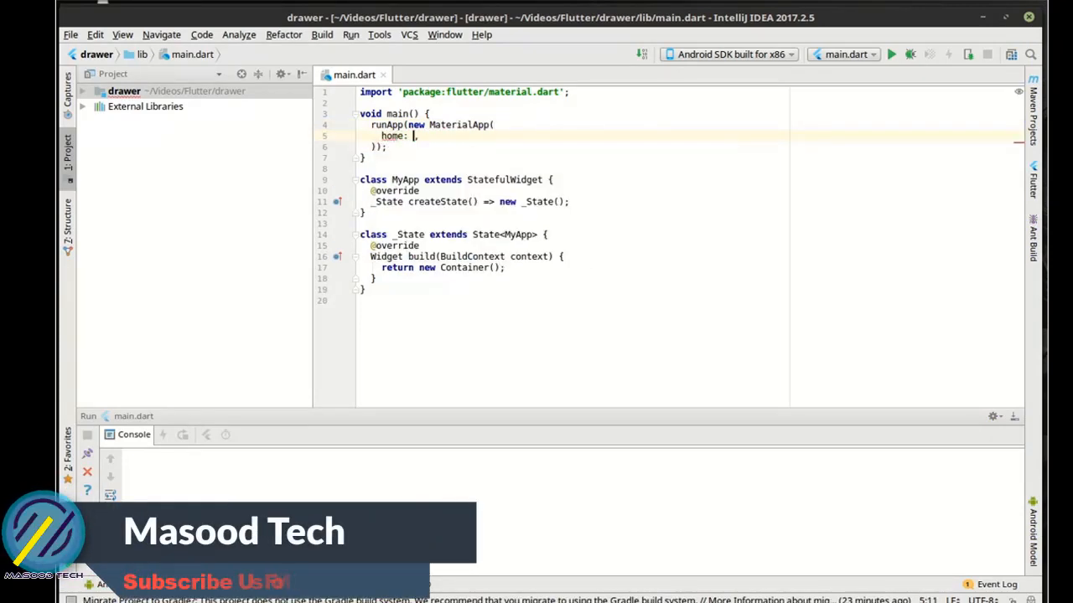
pyautogui.write('new MyApp(')
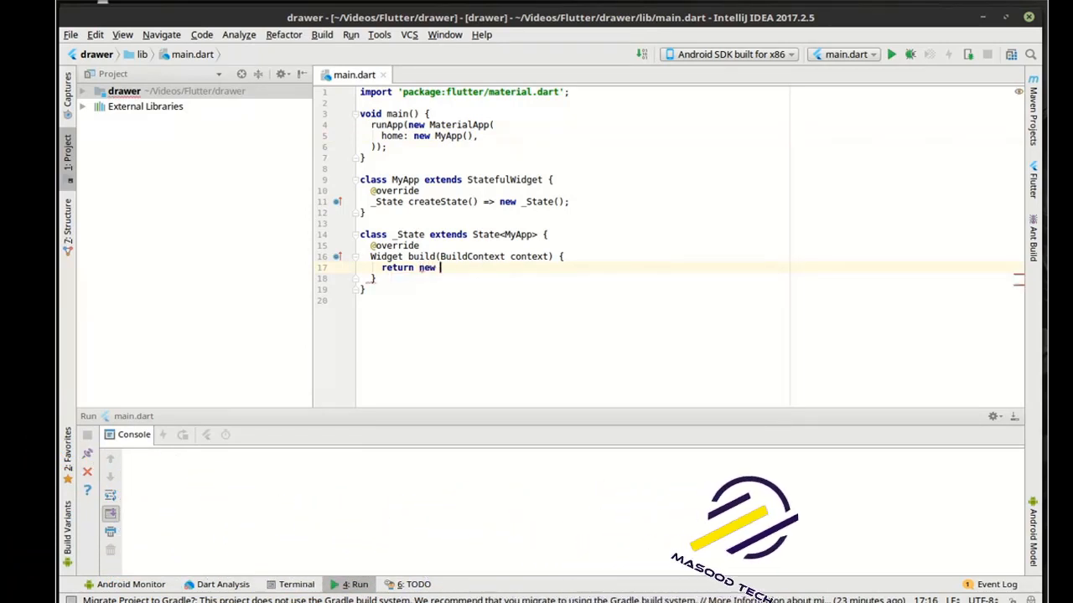
# Return a Scaffold with an AppBar whose title is Text 'Name here'
pyautogui.write('Scaffold()')
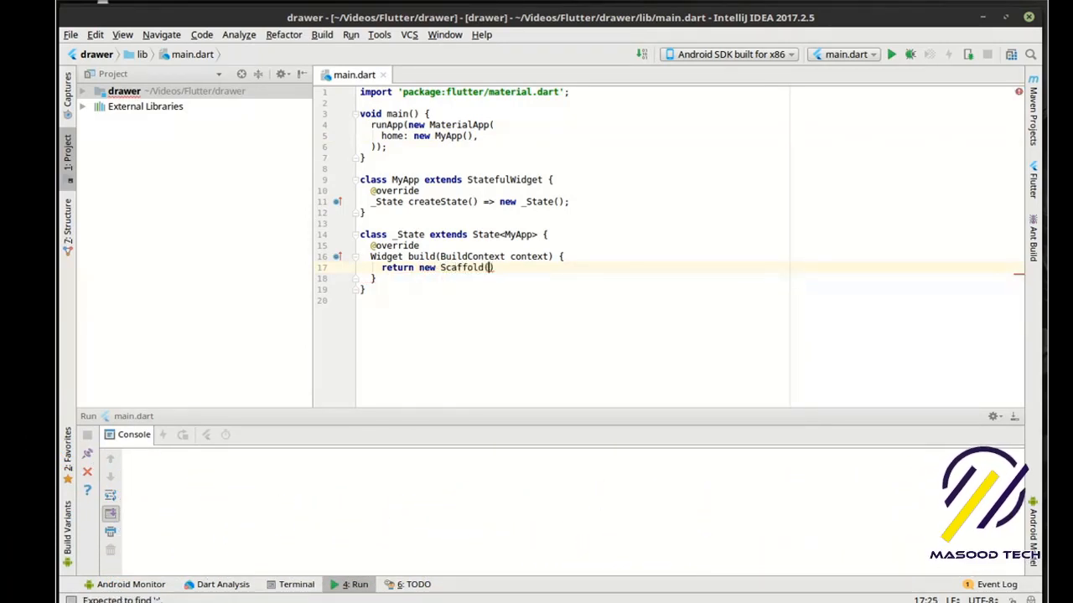
pyautogui.write(';')
pyautogui.write('n')
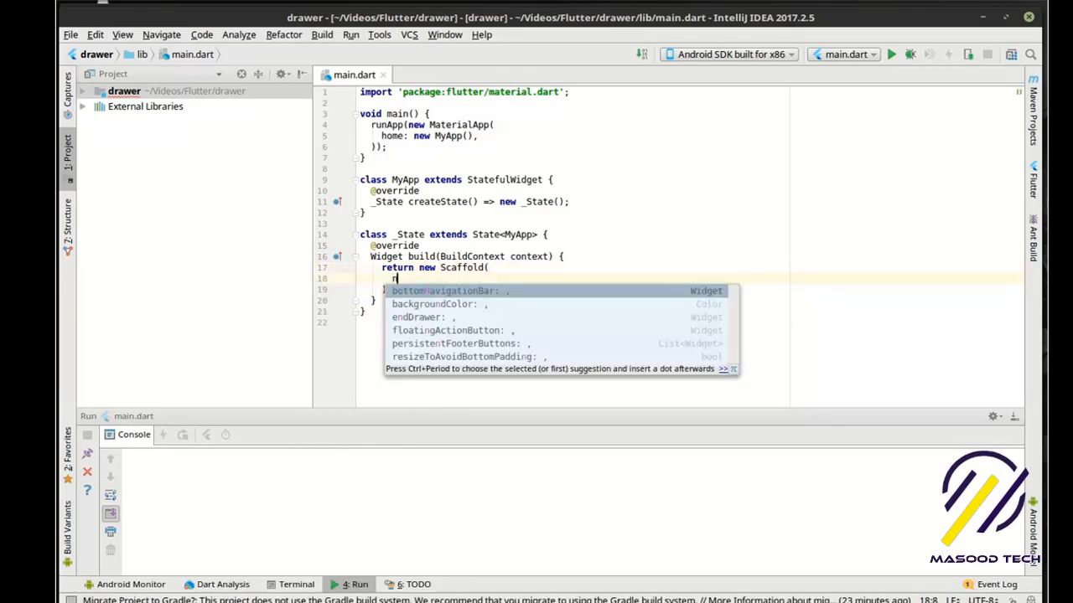
pyautogui.write('appBar: ,')
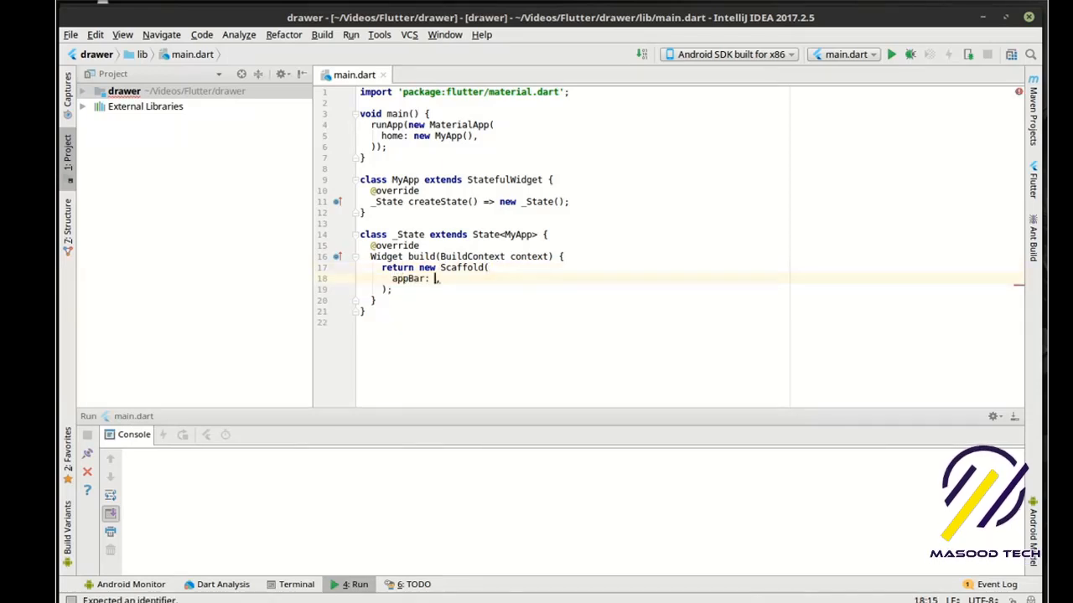
pyautogui.write('new')
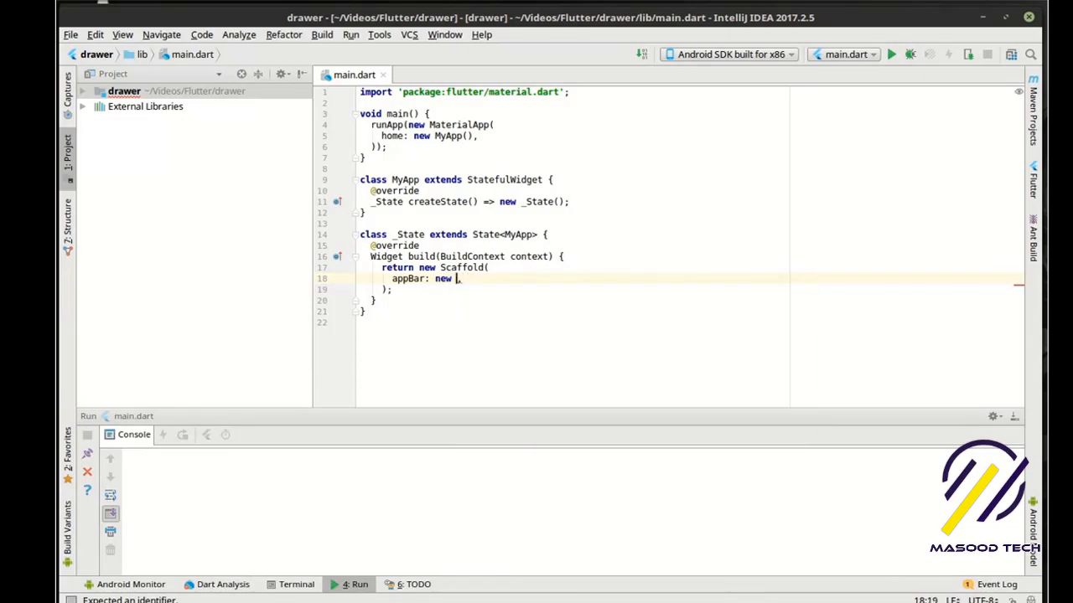
pyautogui.write('AppBar(')
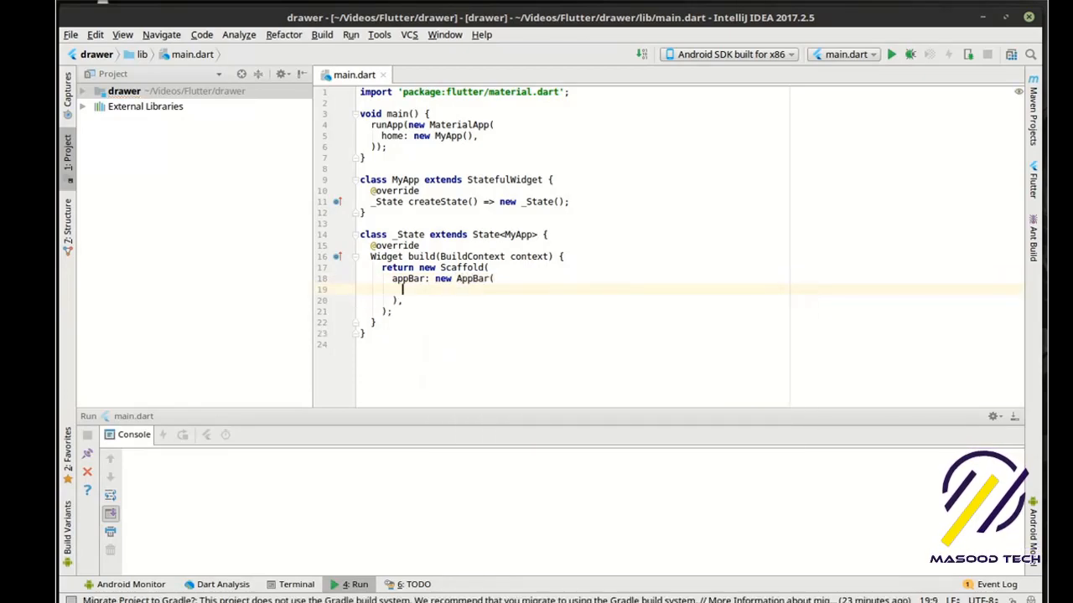
pyautogui.write('title: n')
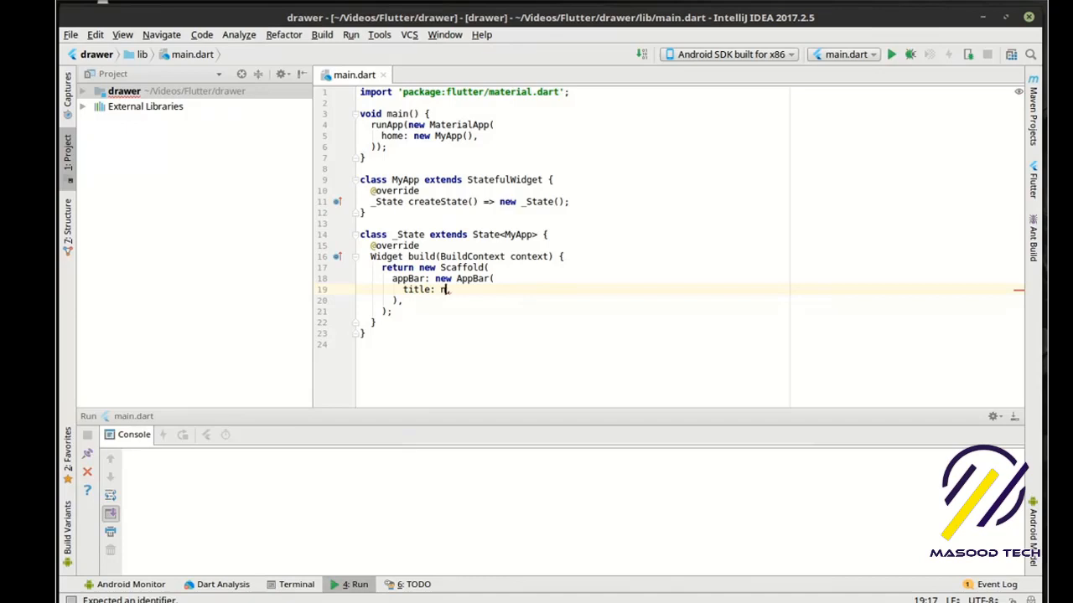
pyautogui.write('new Te')
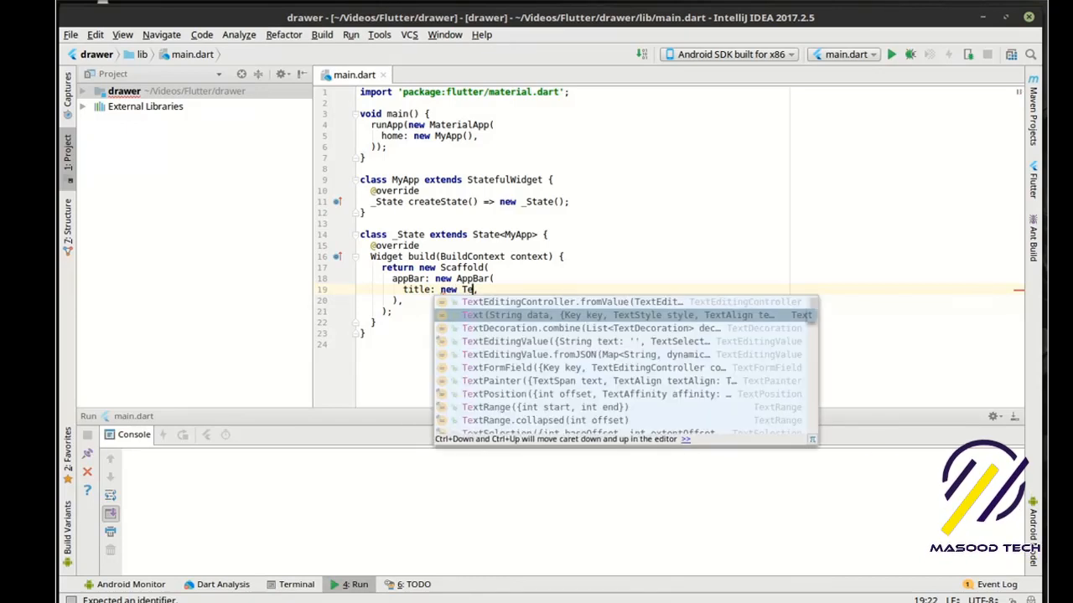
pyautogui.click(470, 314)
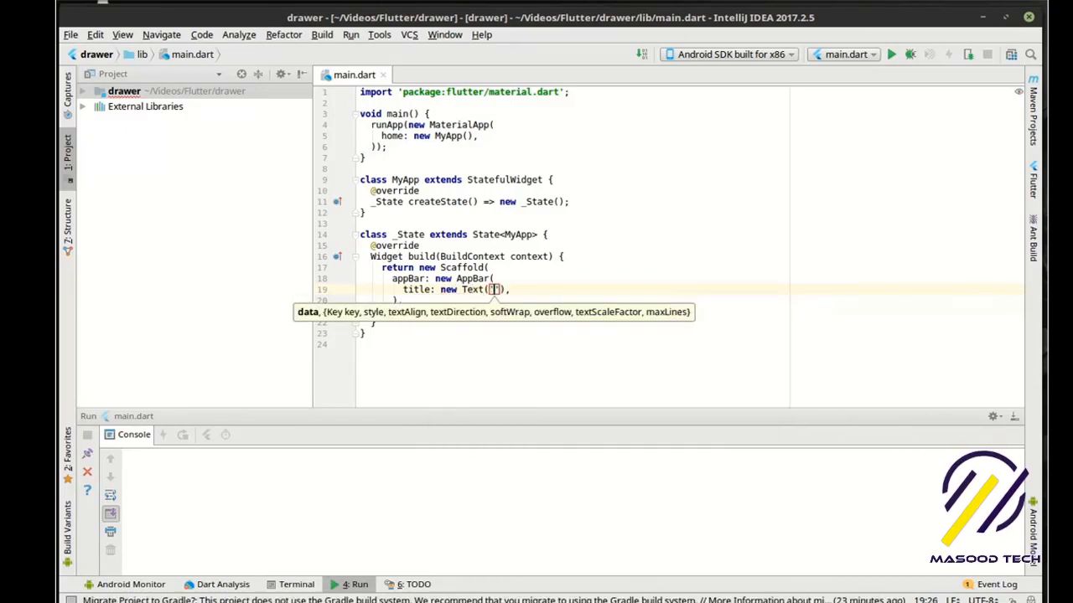
pyautogui.write('Name here')
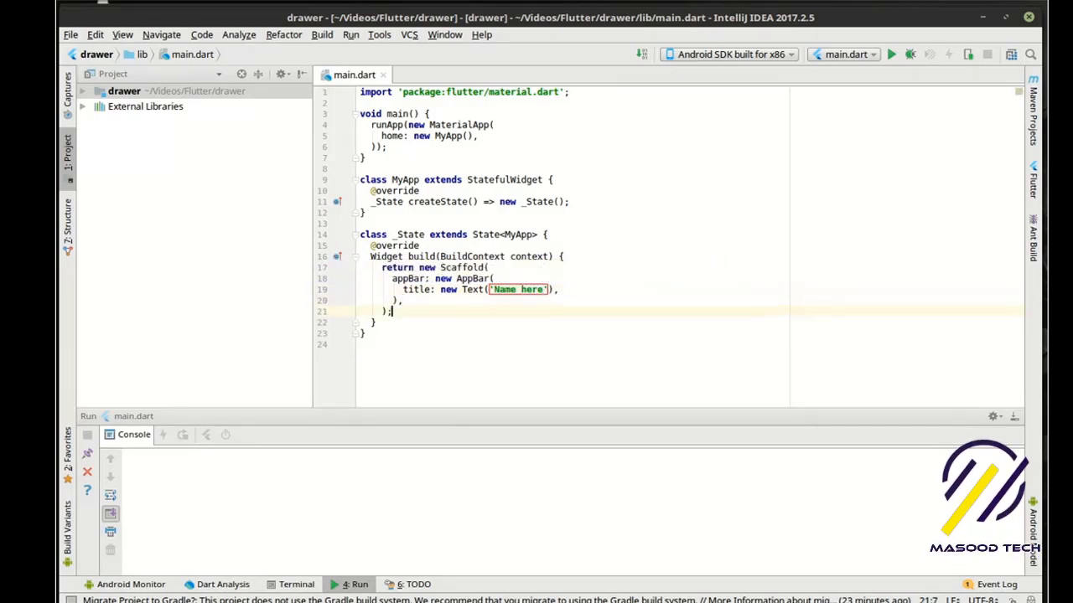
# Set the Scaffold body to a Container with padding EdgeInsets.all(32.0)
pyautogui.write('body: ,')
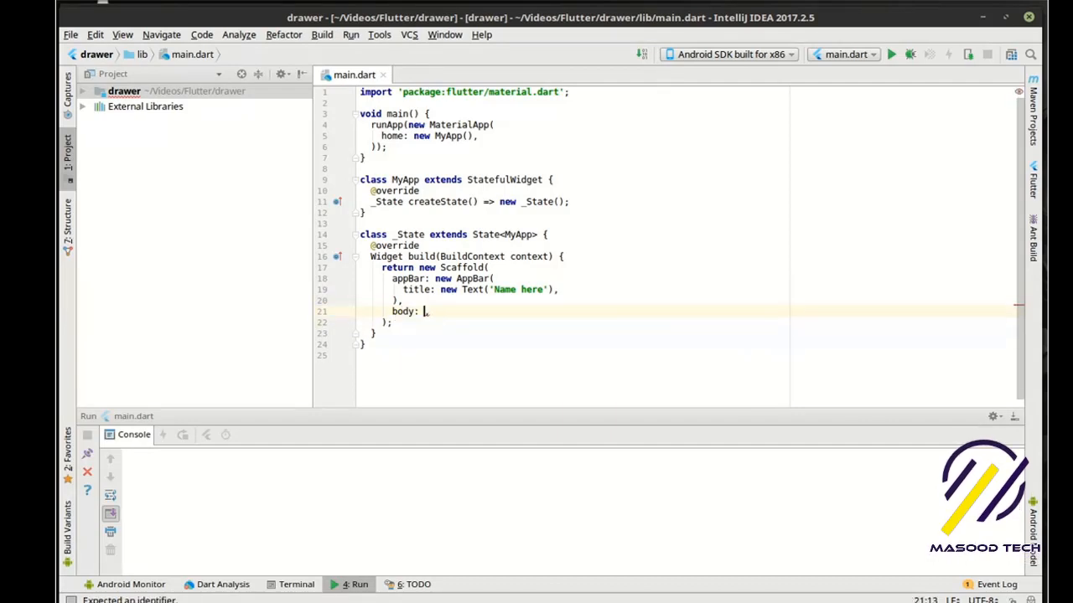
pyautogui.write('new Con,')
pyautogui.write('padding: ,')
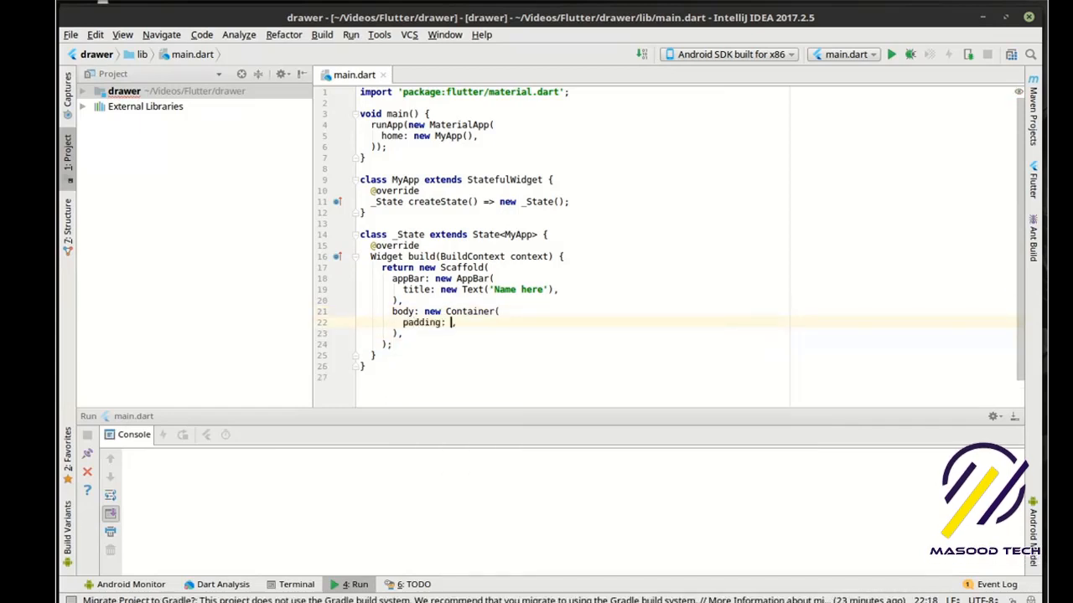
pyautogui.write('E')
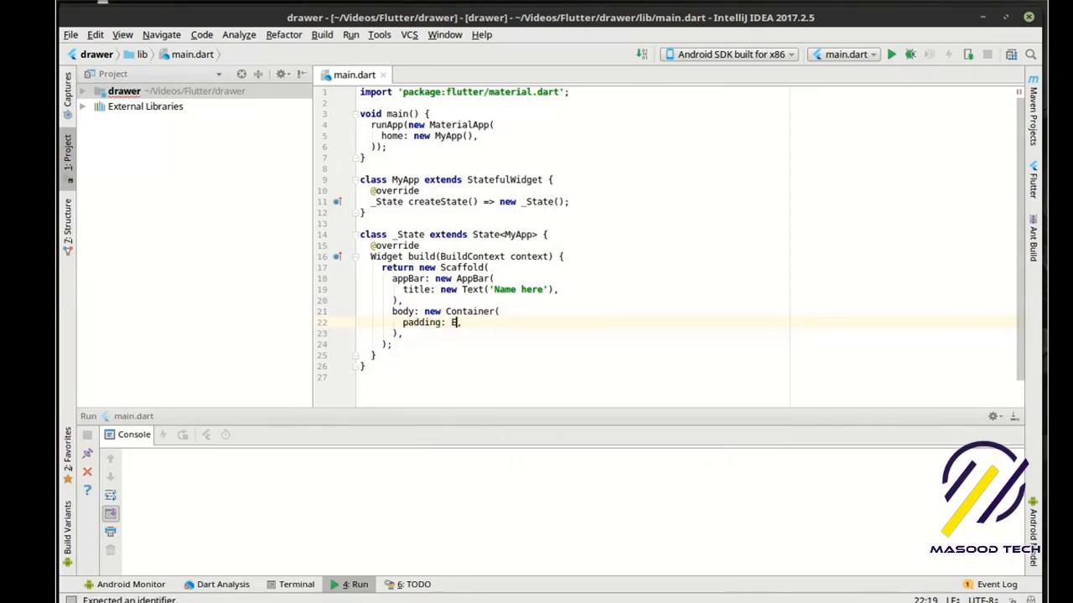
pyautogui.write('dgeInsets.all(value')
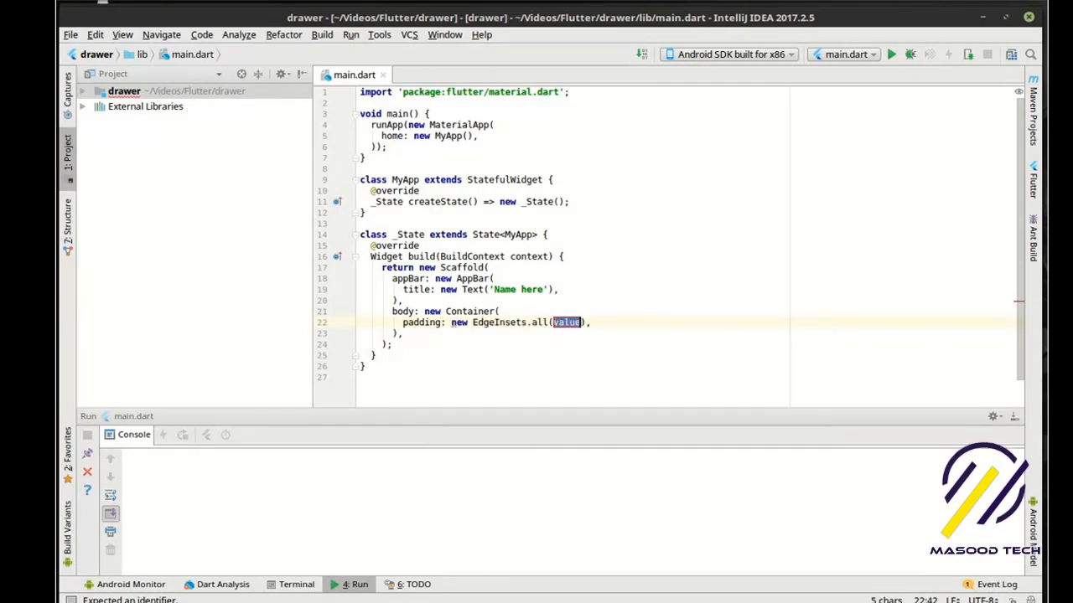
pyautogui.write('32.0')
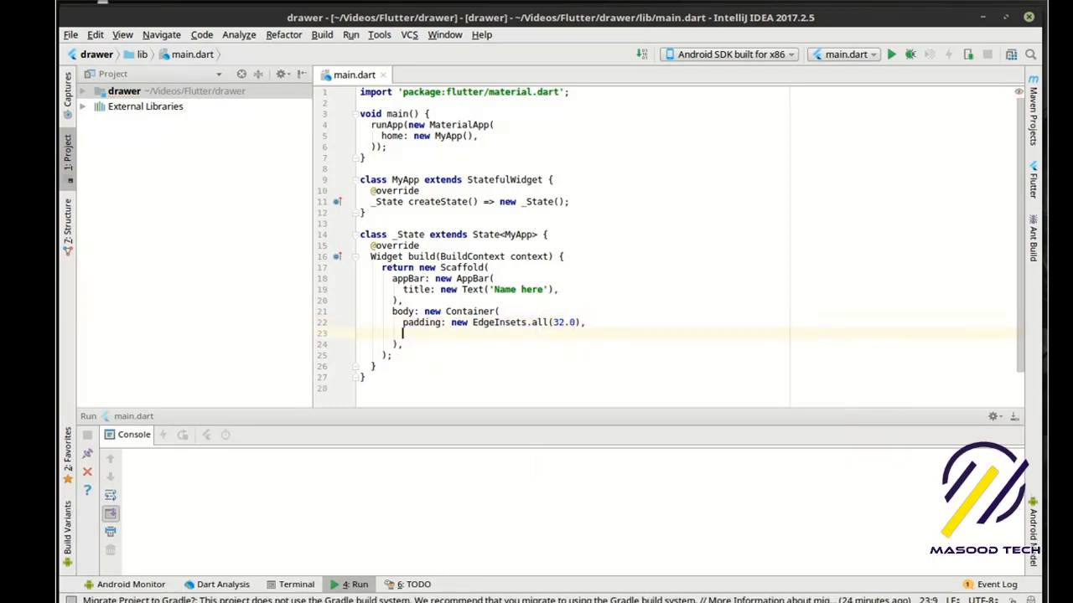
# Add child: new Column with <Widget>[new Text('Add Widgets Here')] to the Container
pyautogui.write('child:')
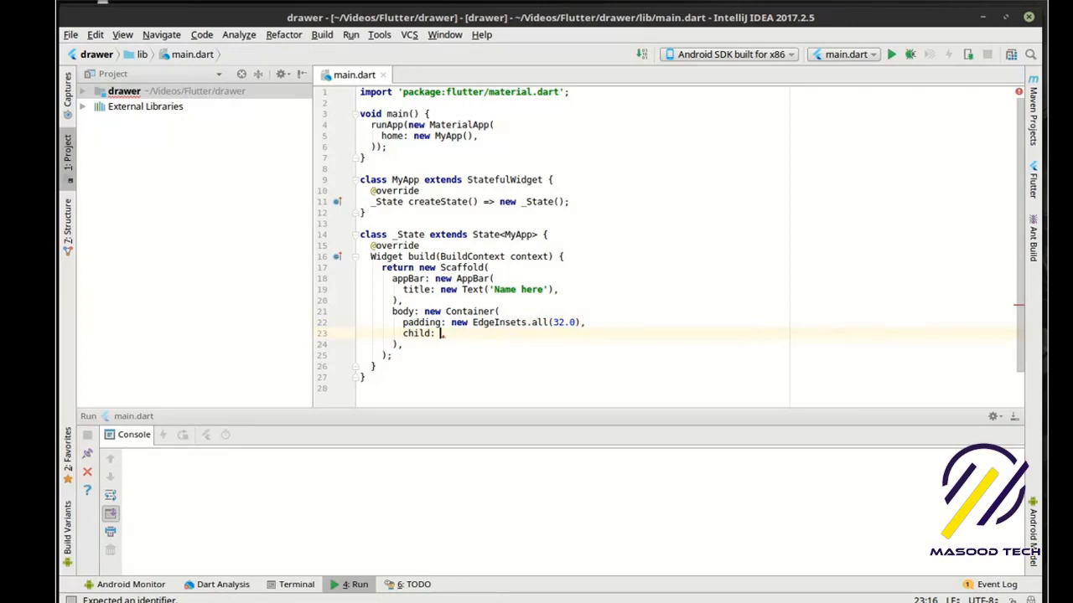
pyautogui.write('new Column()')
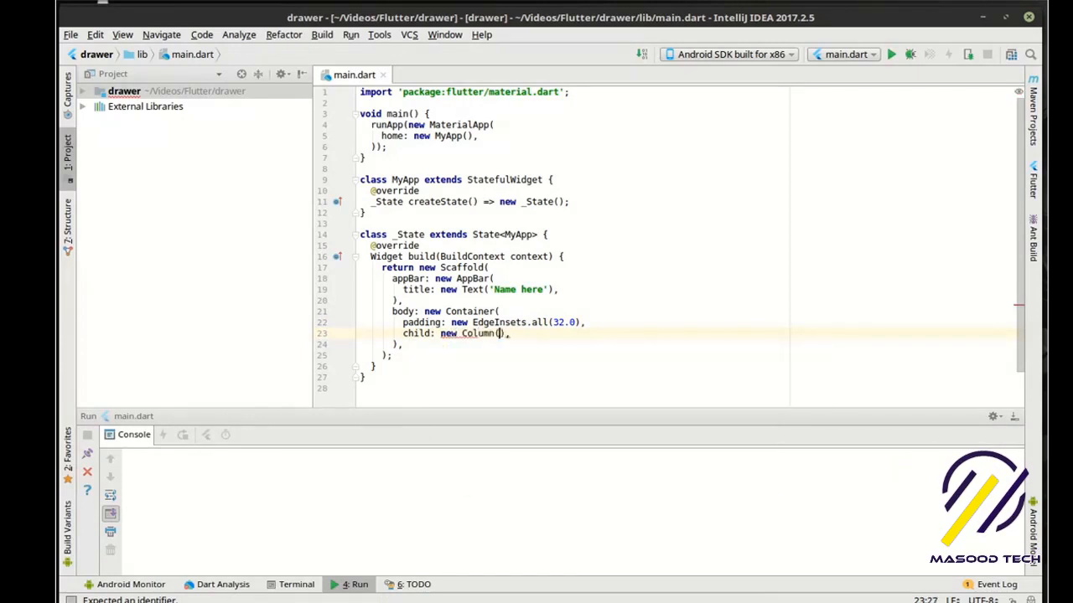
pyautogui.write('children: <Widget>[],')
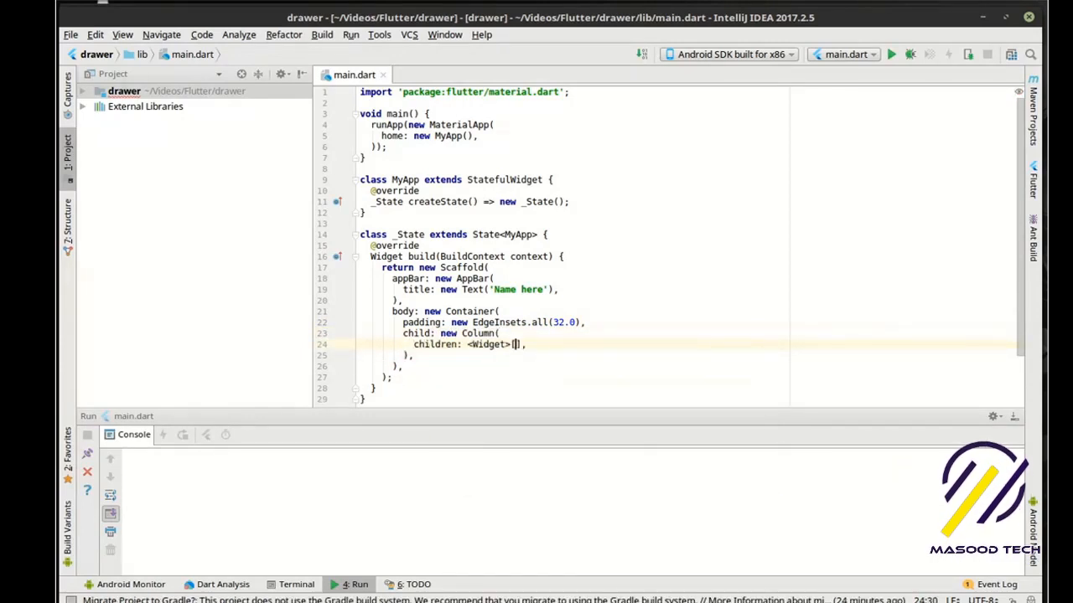
pyautogui.write('new te')
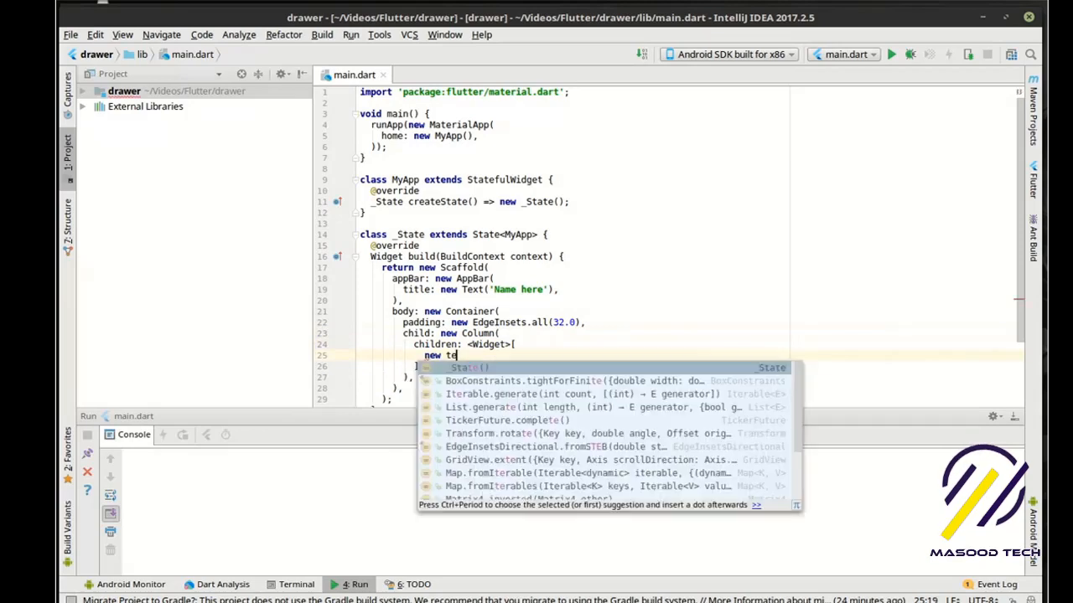
pyautogui.press('Escape')
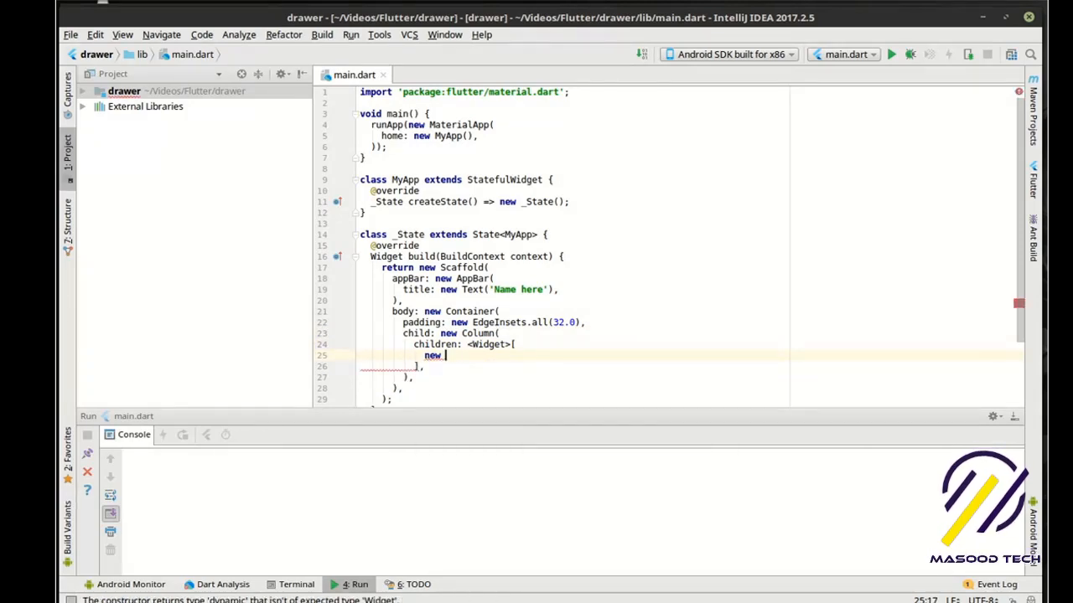
pyautogui.write("Text('")
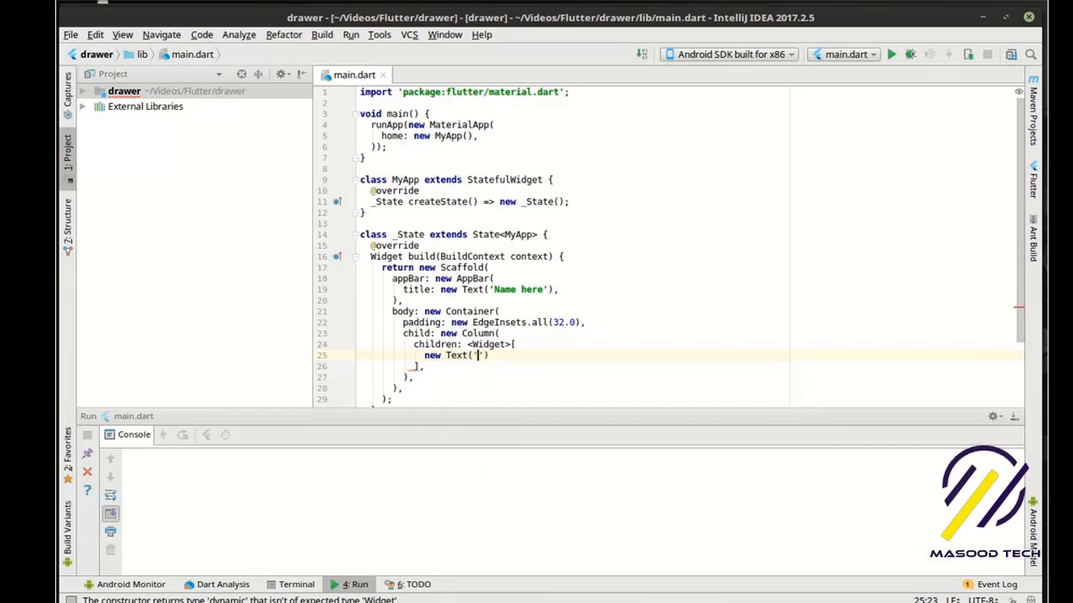
pyautogui.write('A')
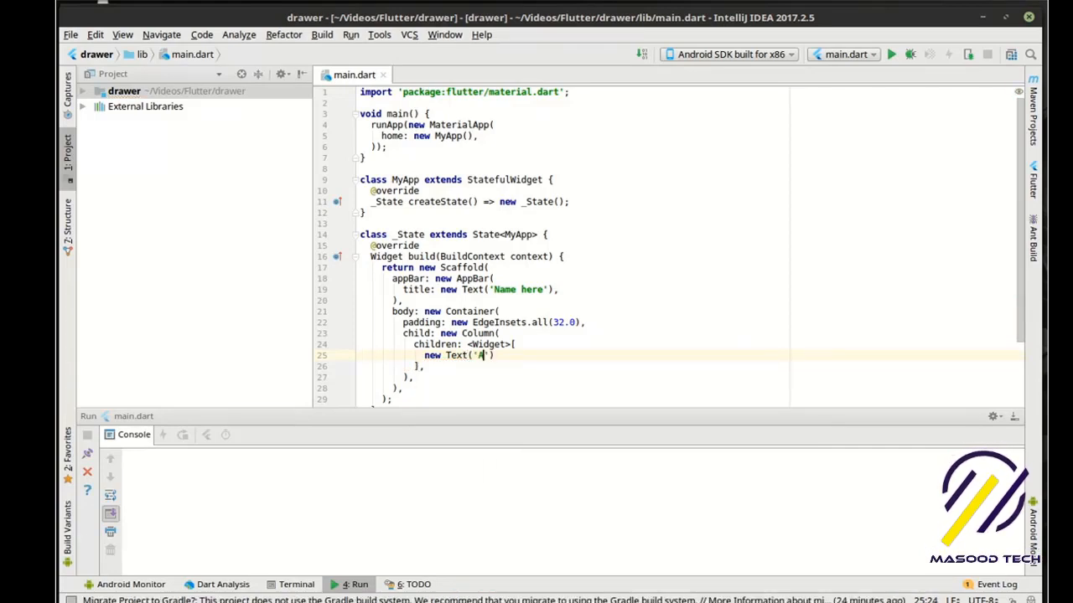
pyautogui.write('dd Widgets')
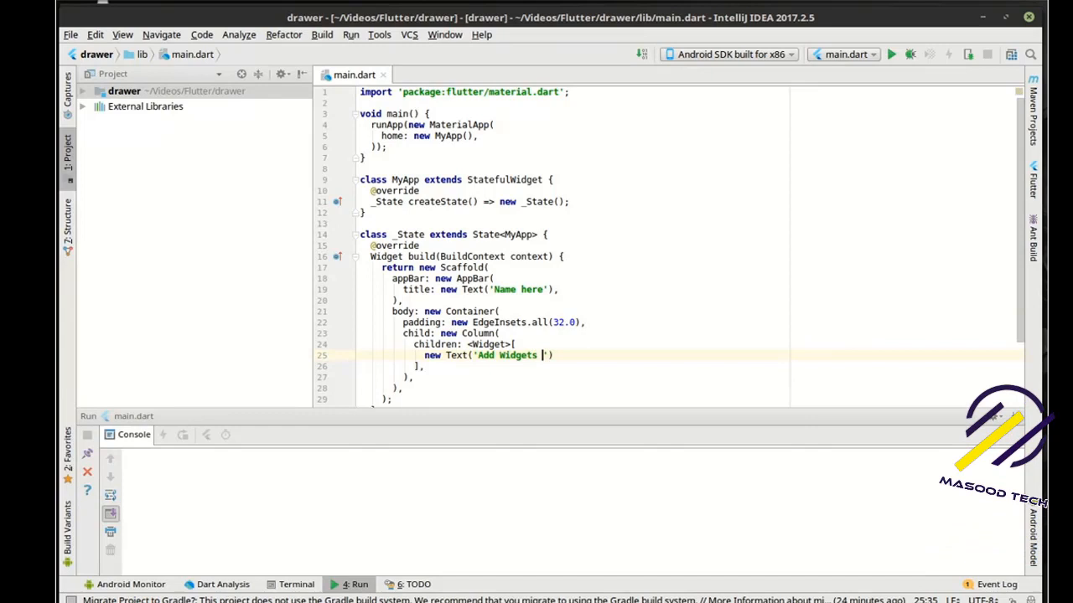
pyautogui.write('Here')
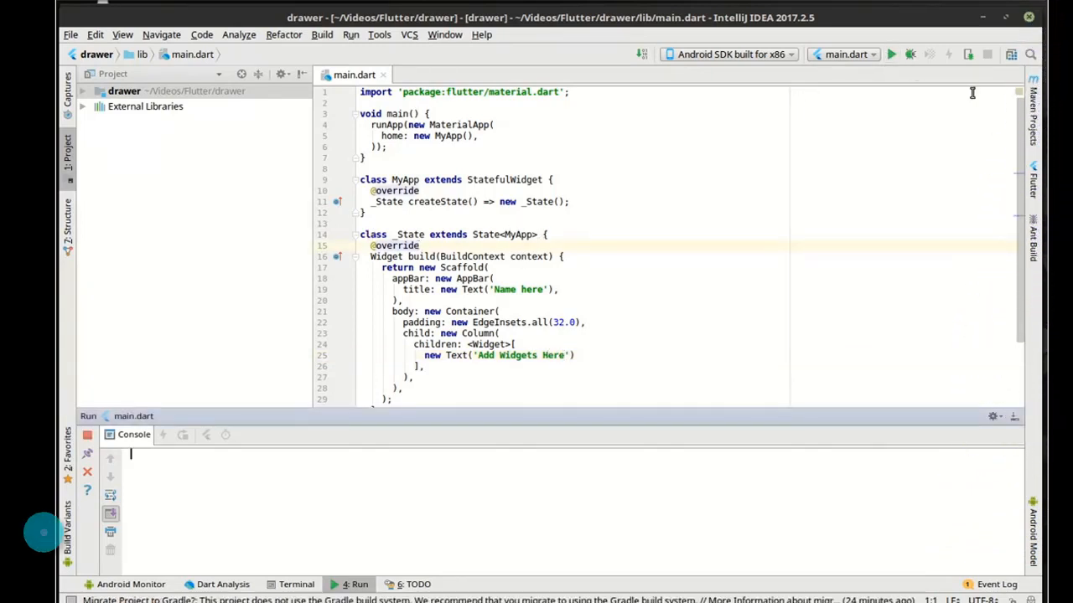
# Run main.dart on the Android emulator to show 'Name here' and 'Add Widgets Here'
pyautogui.click(892, 54)
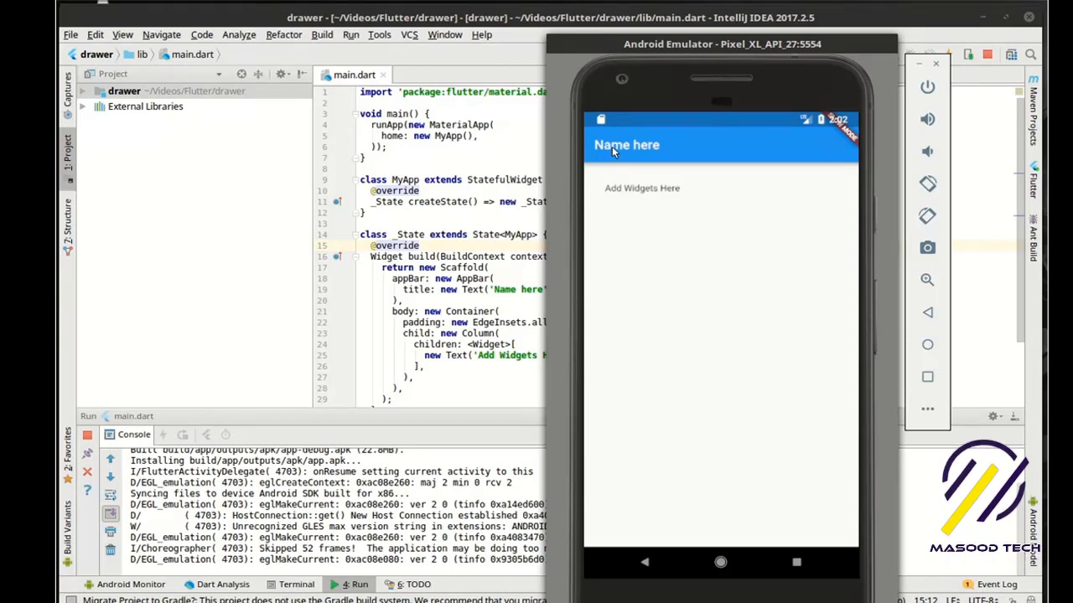
pyautogui.moveTo(671, 207)
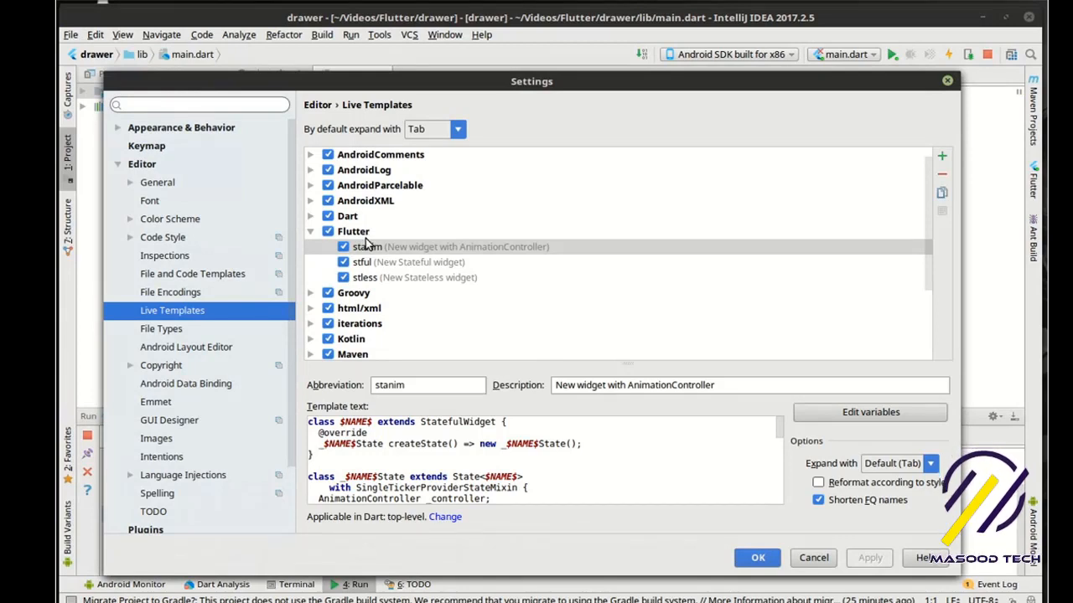
pyautogui.moveTo(430, 230)
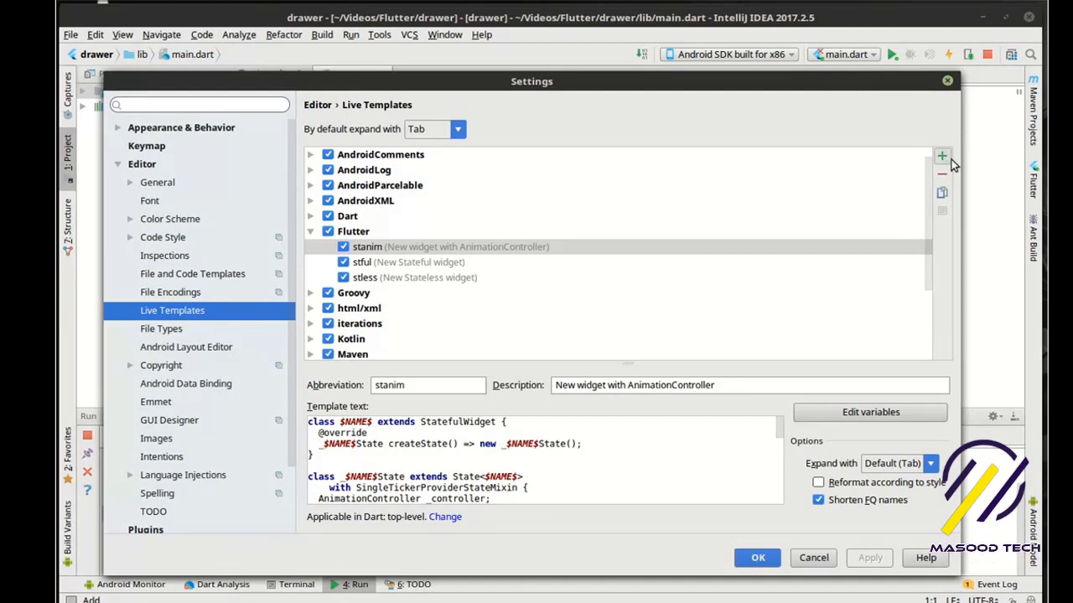
pyautogui.moveTo(942, 158)
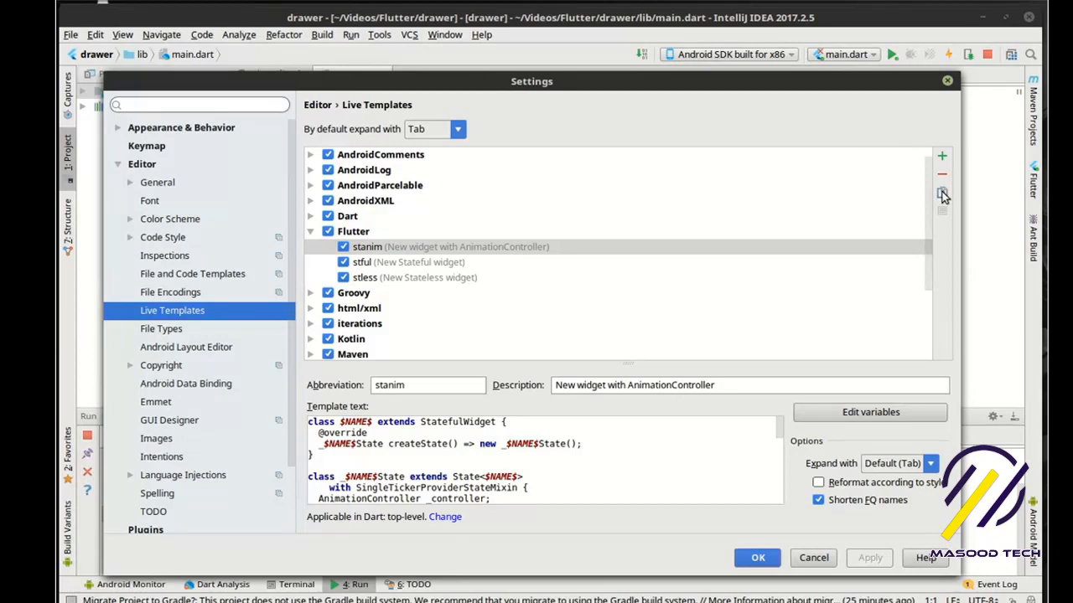
# Add a Flutter live template with abbreviation flutter_tut and description Flutter Tutorial
pyautogui.click(942, 156)
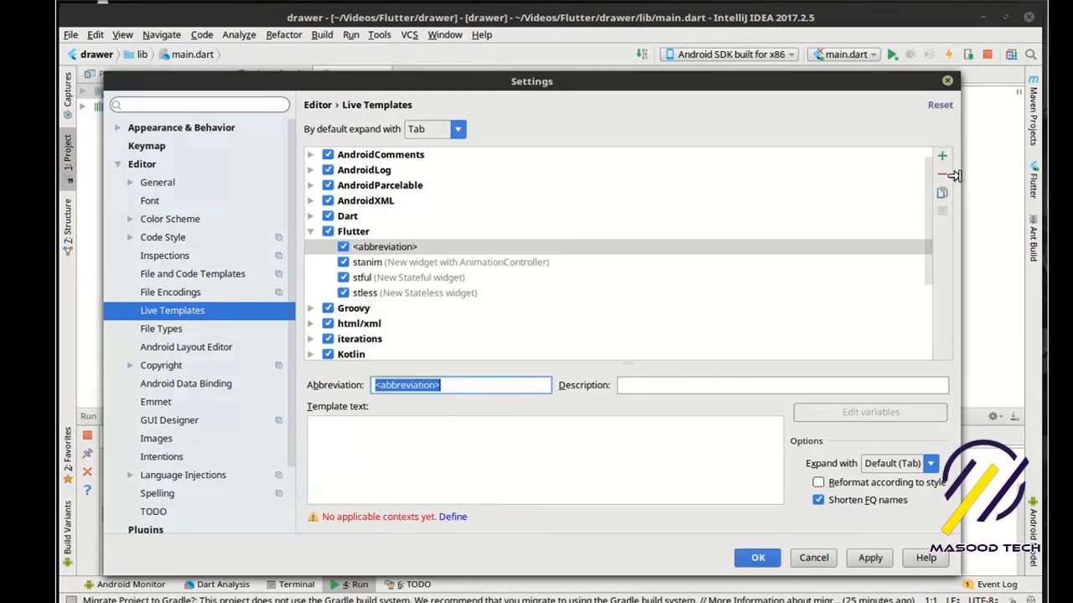
pyautogui.write('flku')
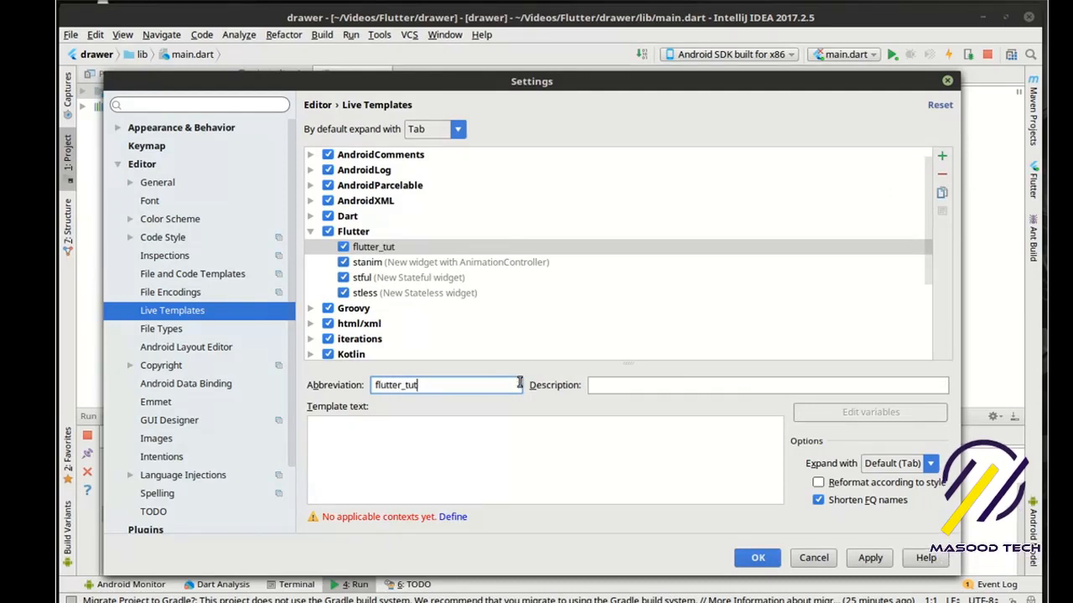
pyautogui.write('Flutter Tutorial')
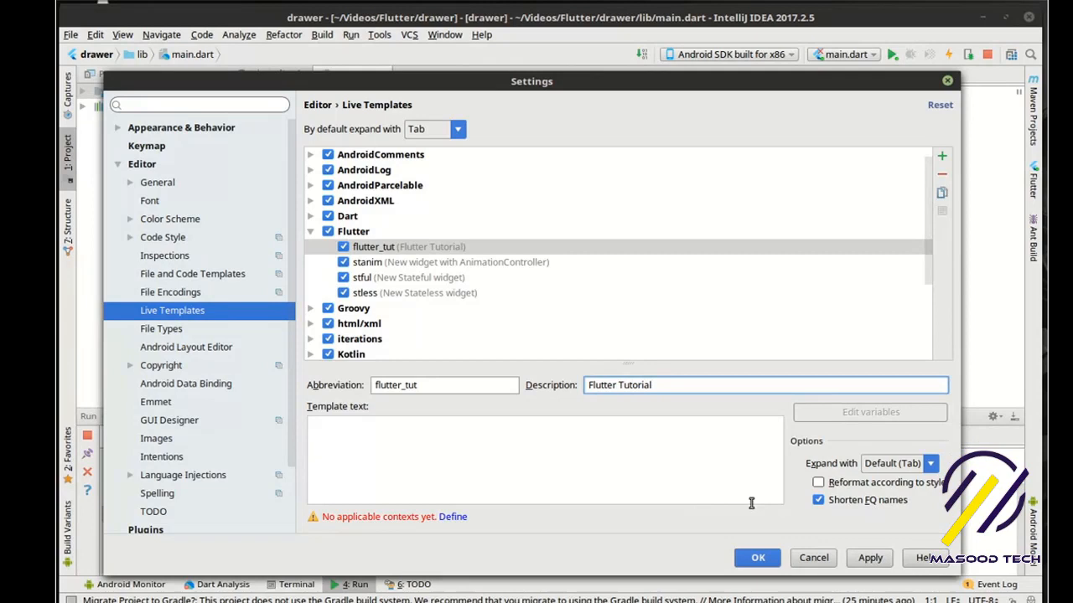
pyautogui.click(452, 517)
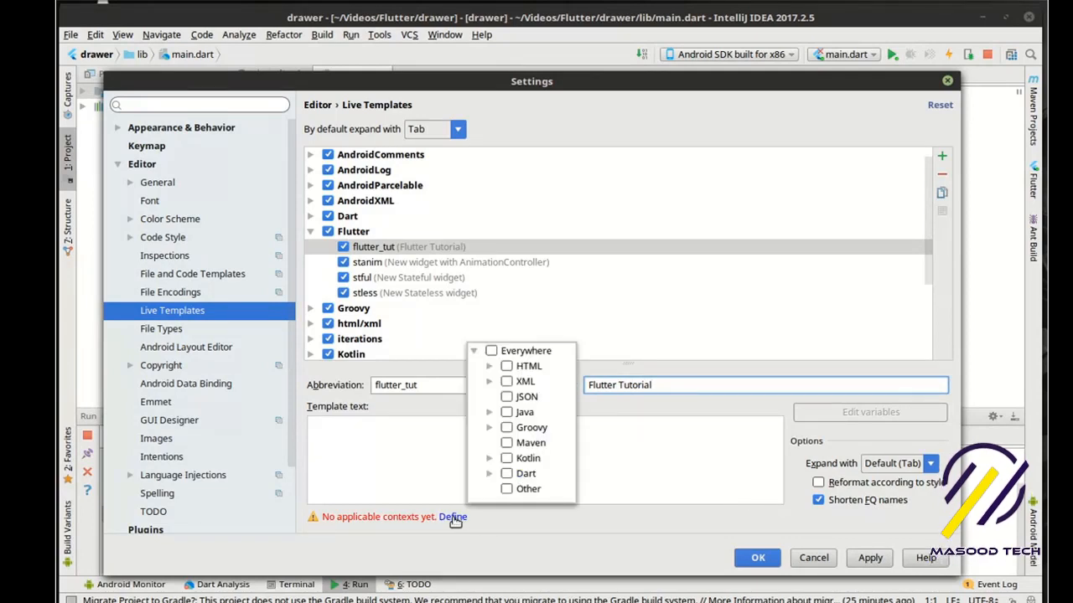
# Expand Dart in the Define popup and tick it as the template's context
pyautogui.click(490, 449)
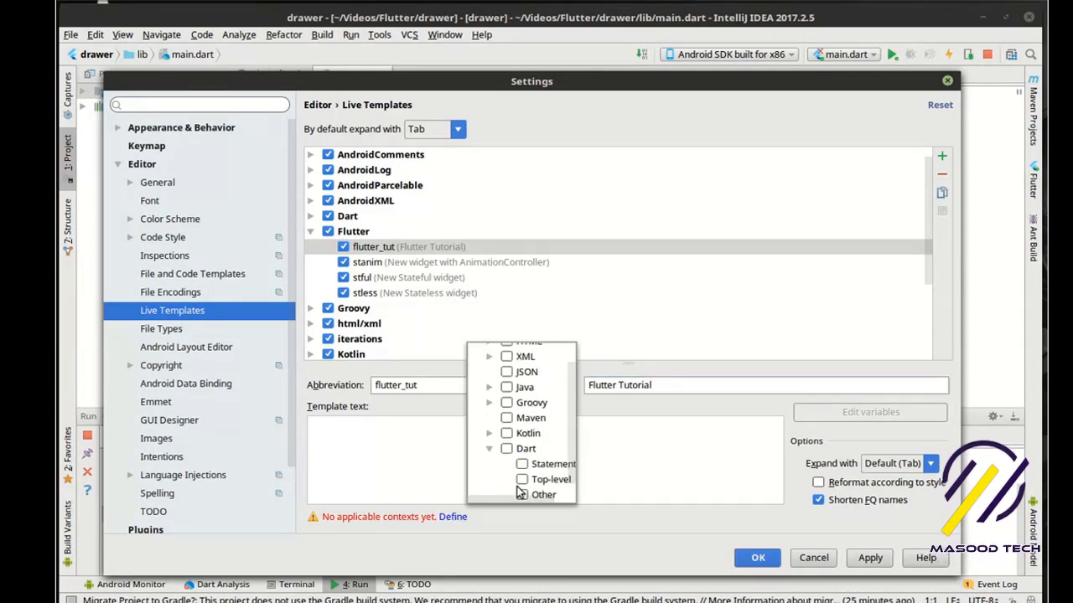
pyautogui.click(551, 478)
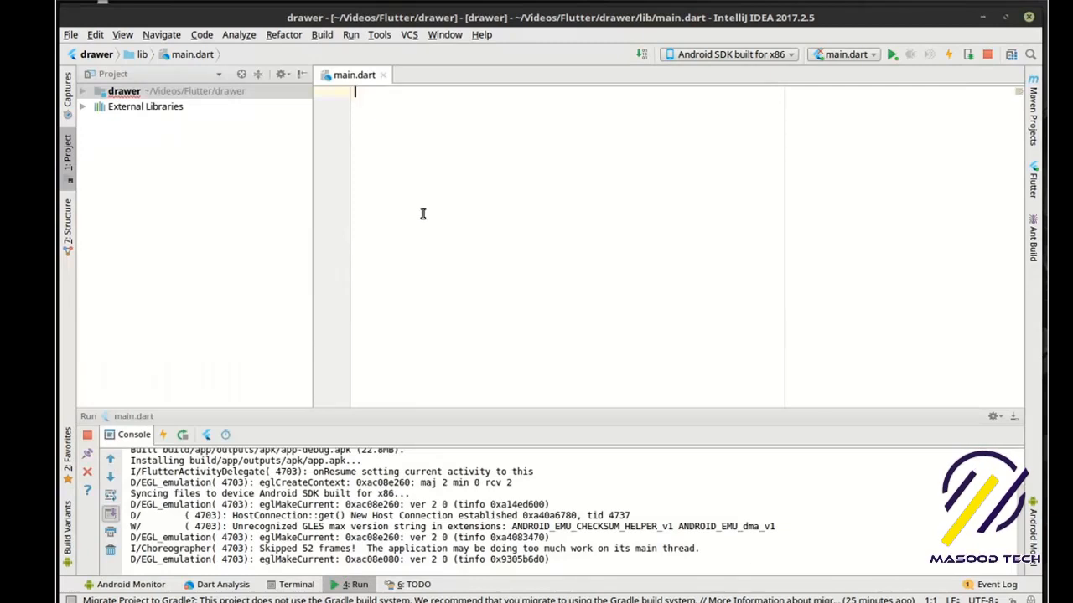
# Type 'flu' and expand the flutter_tut template into the empty main.dart
pyautogui.write("flutter/material.dart';")
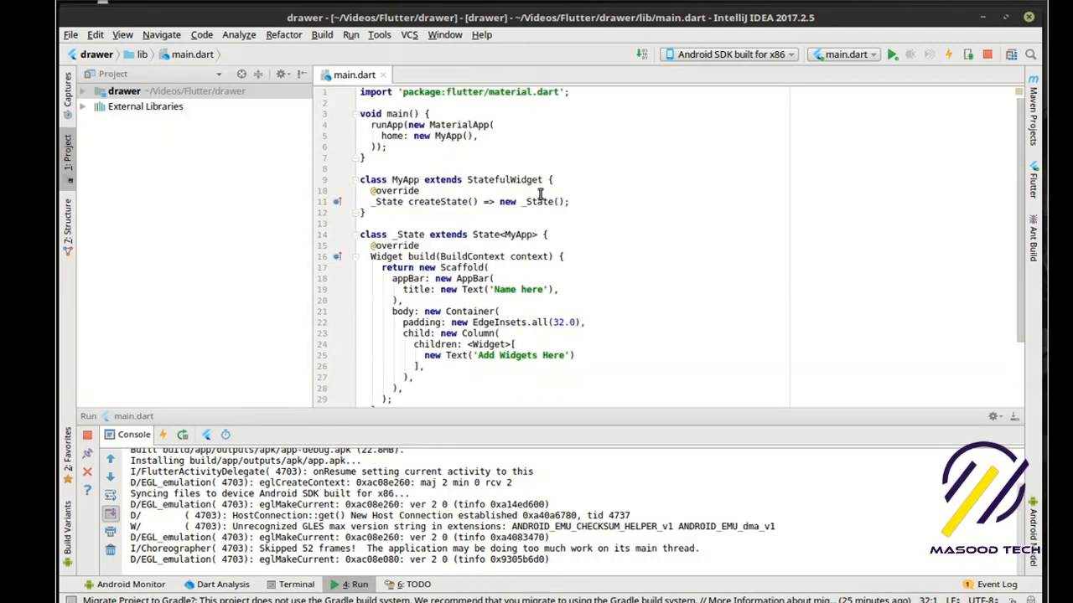
pyautogui.moveTo(532, 222)
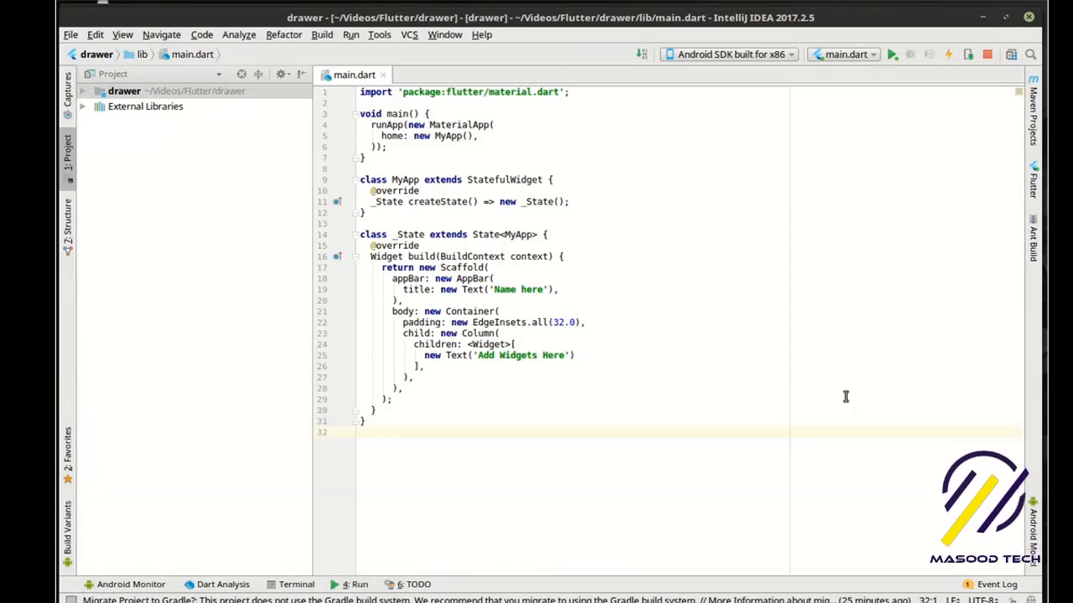
pyautogui.moveTo(482, 175)
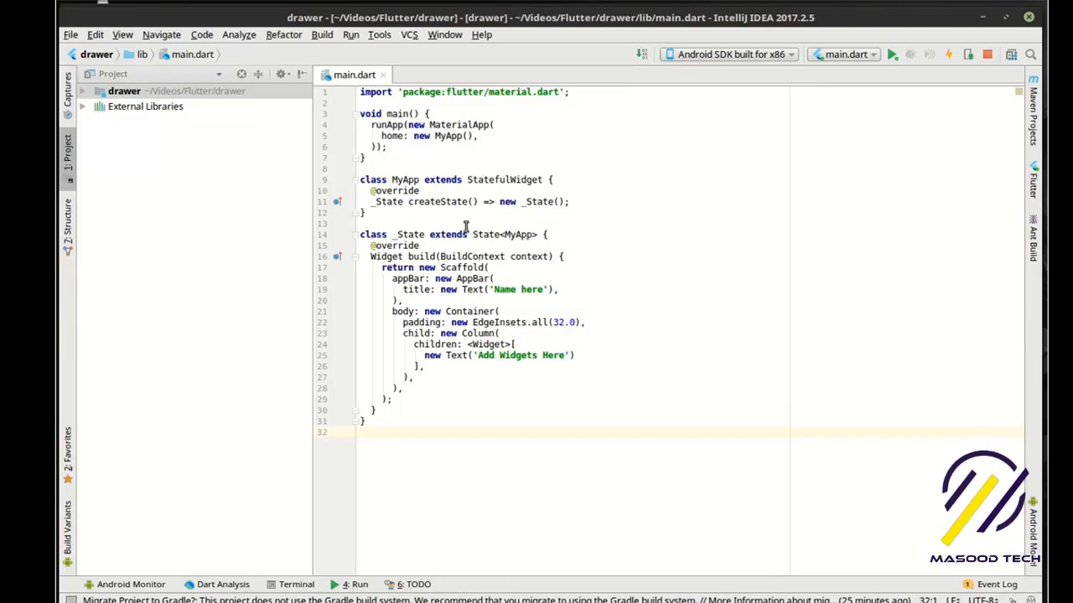
pyautogui.moveTo(684, 303)
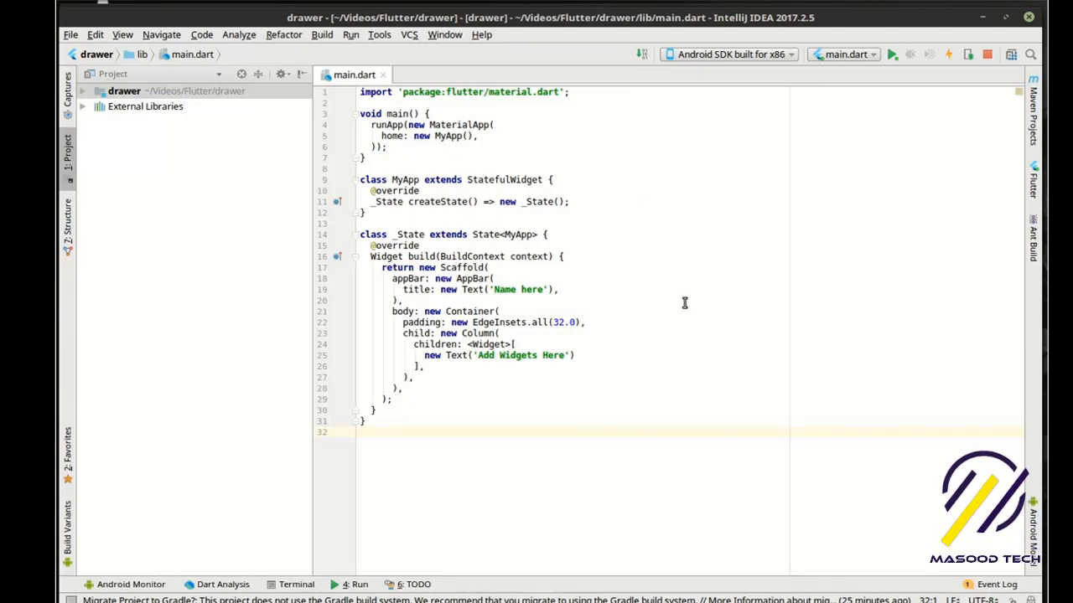
pyautogui.moveTo(880, 260)
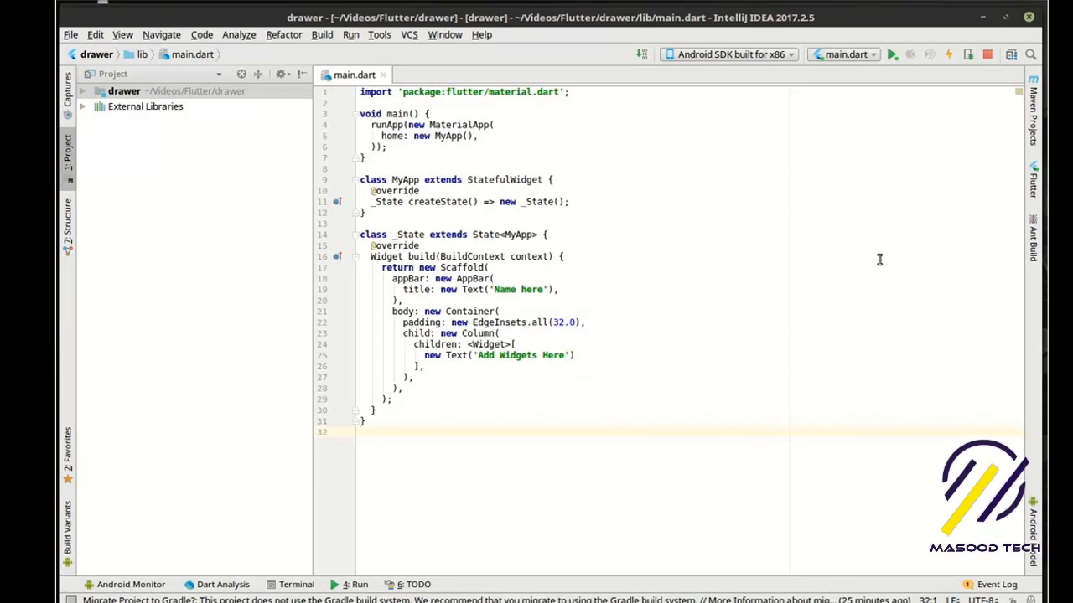
pyautogui.moveTo(877, 263)
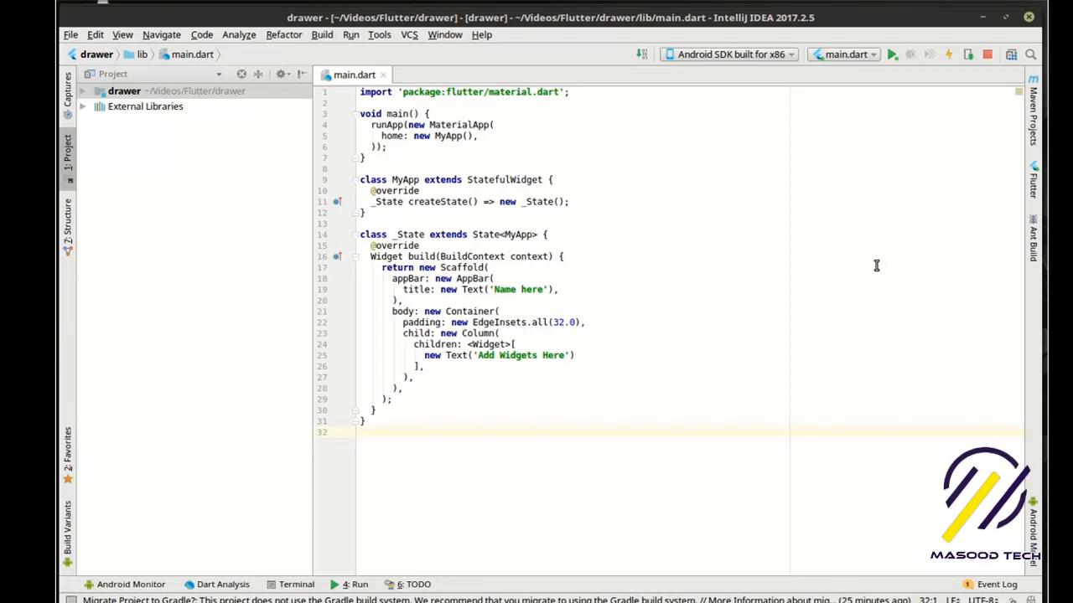
# Stop the running Flutter app with the red Stop button
pyautogui.click(987, 53)
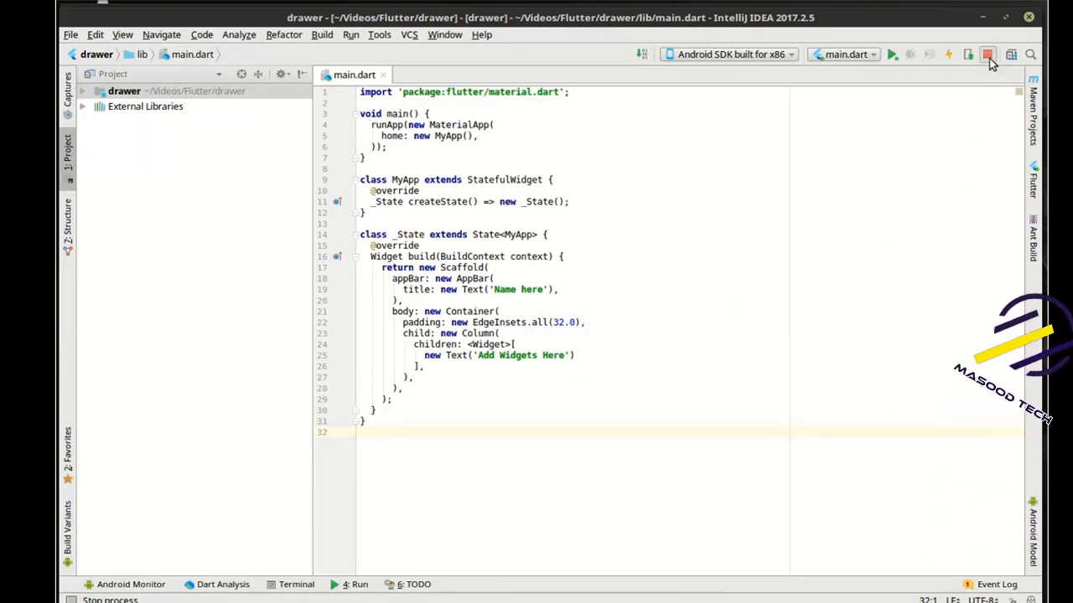